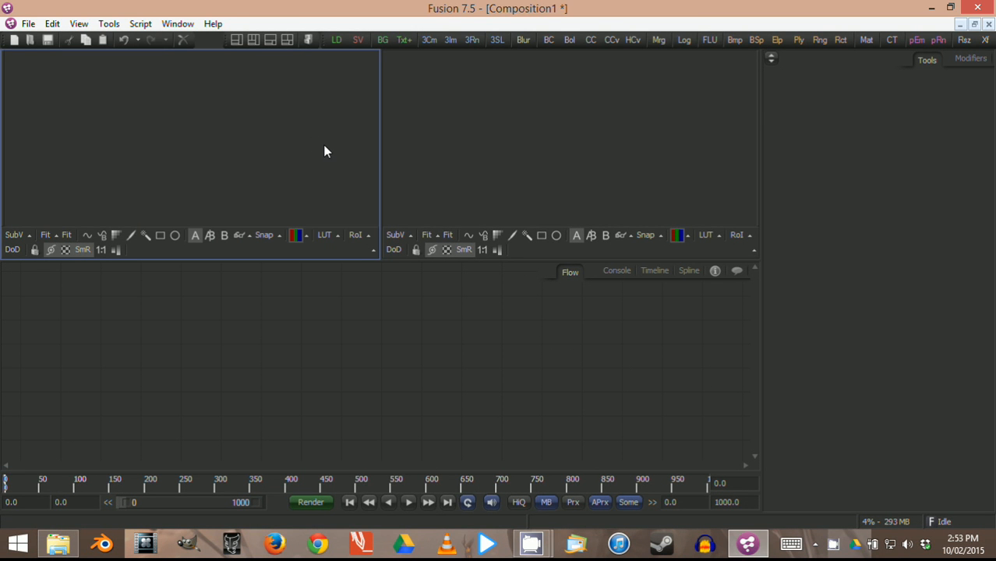
pyautogui.moveTo(480, 328)
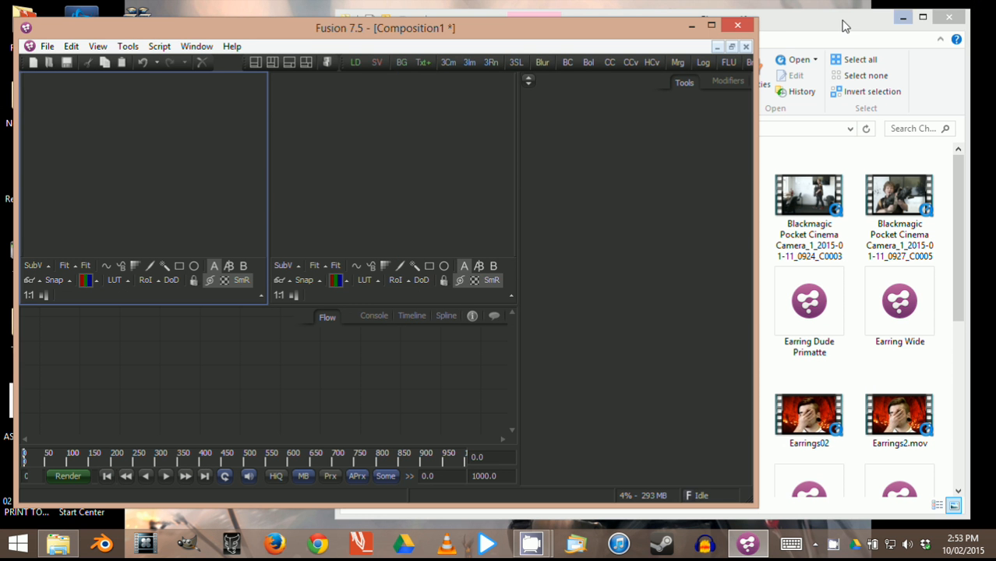
# Drag the Blackmagic Pocket Cinema Camera green-screen clip into the flow as a Loader
pyautogui.click(719, 203)
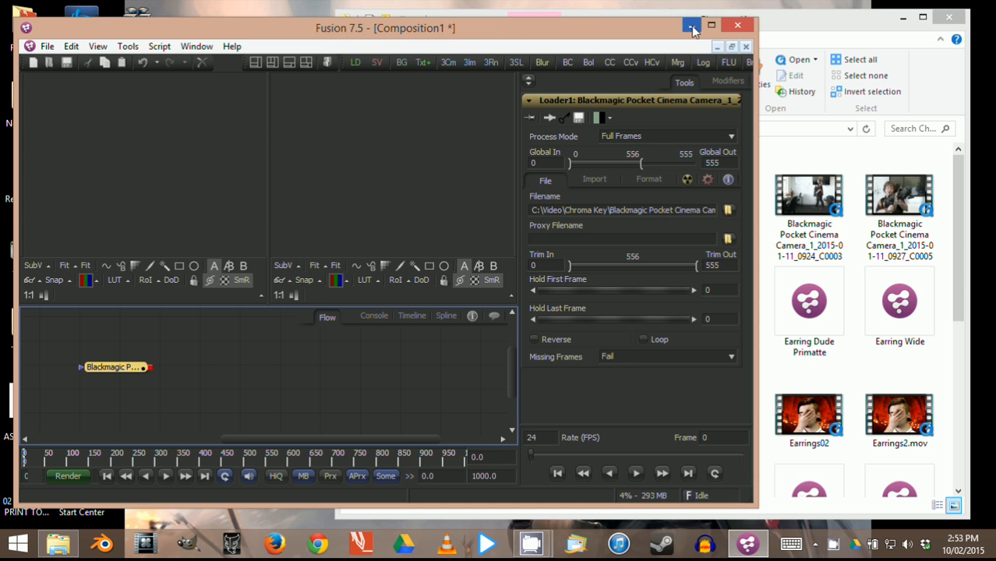
# Maximize Fusion, nudge the clip Loader left, and reach the Tools menu for Primatte
pyautogui.click(683, 25)
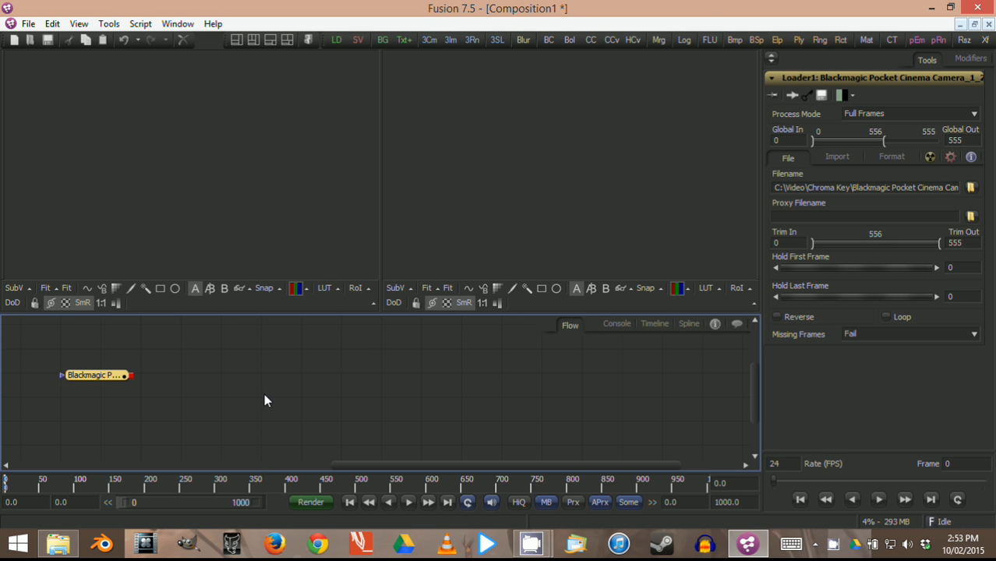
pyautogui.click(95, 376)
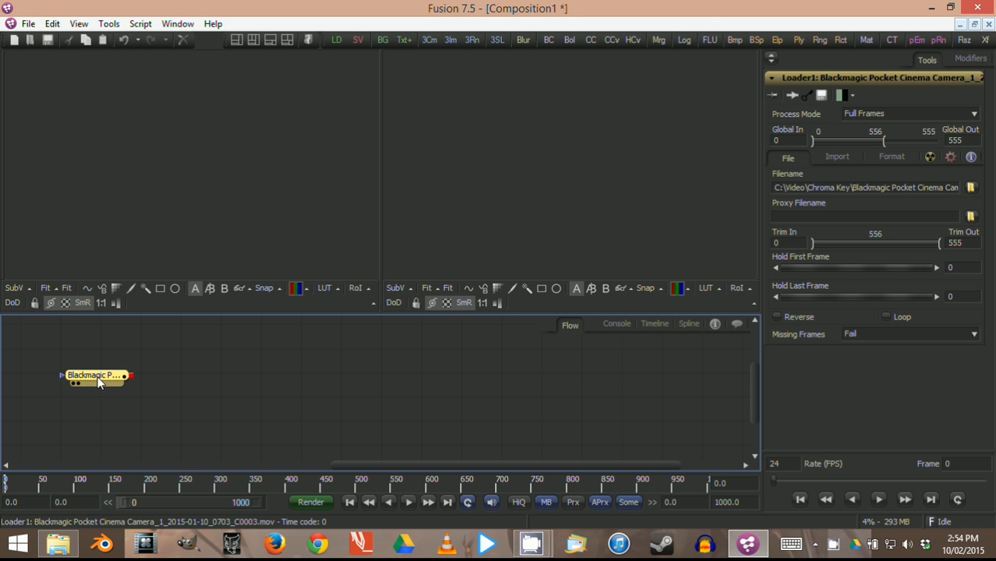
pyautogui.moveTo(95, 376); pyautogui.dragTo(62, 362)
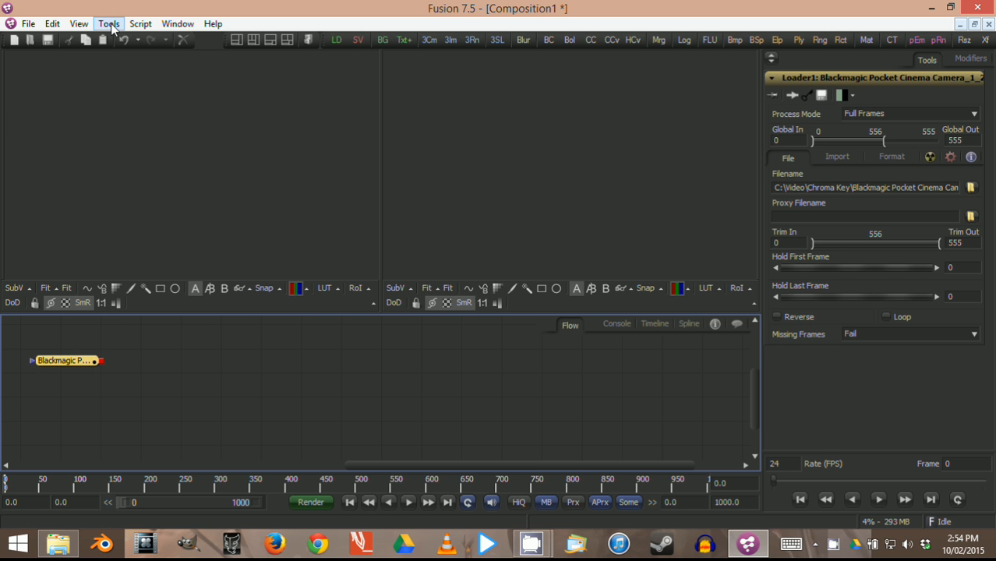
pyautogui.click(109, 10)
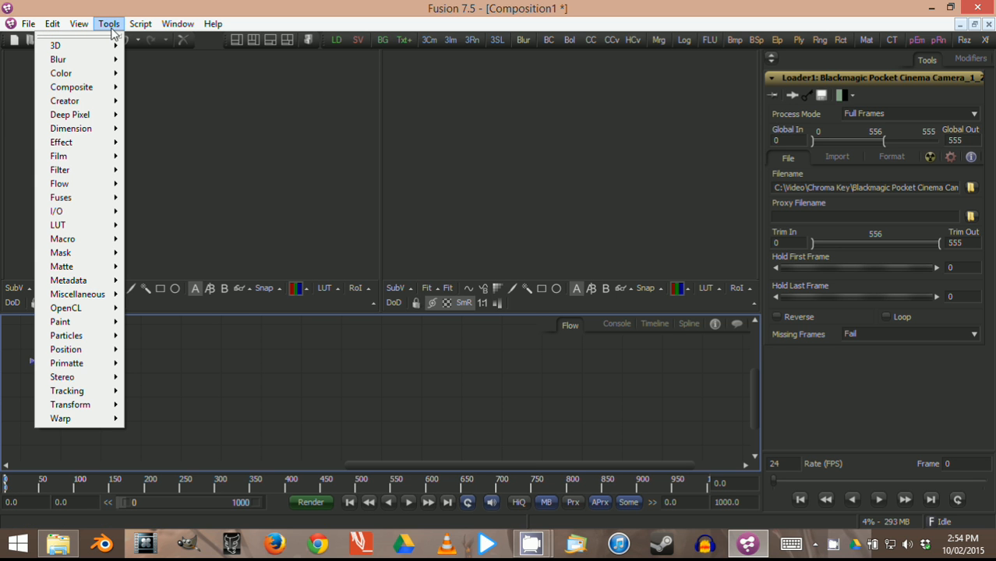
pyautogui.moveTo(65, 363)
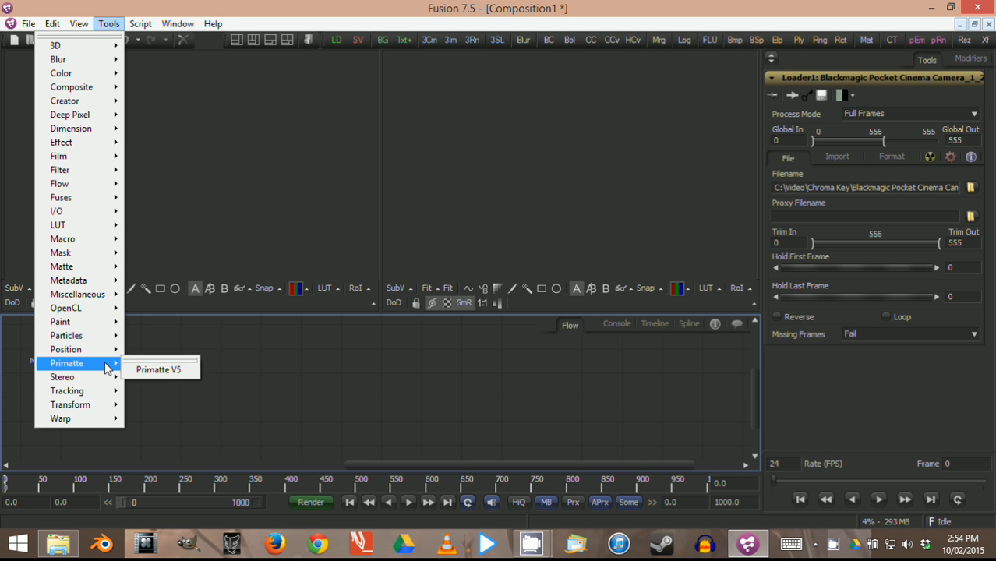
# Insert Primatte V5 as Primatte1 wired after the clip Loader
pyautogui.click(159, 368)
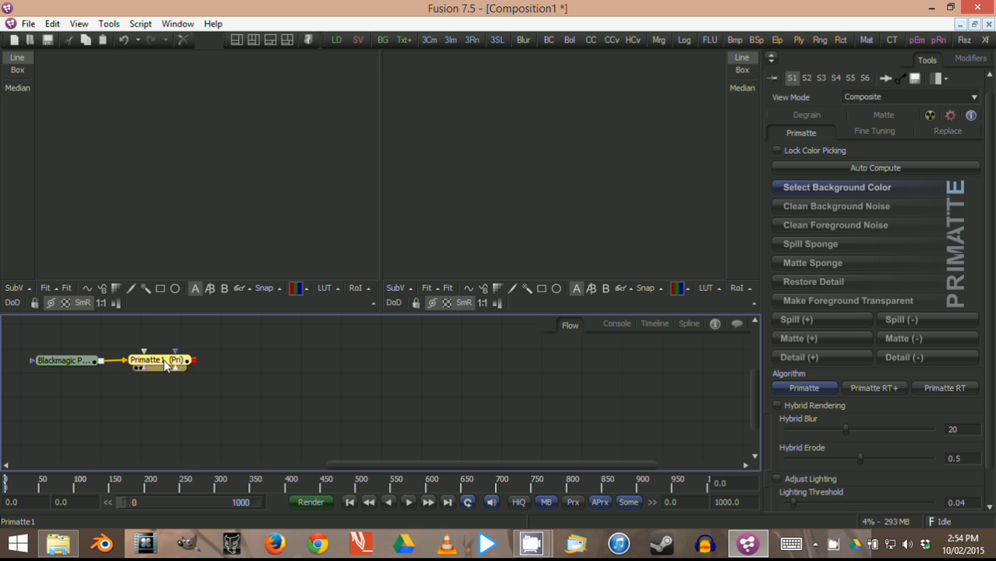
pyautogui.click(64, 360)
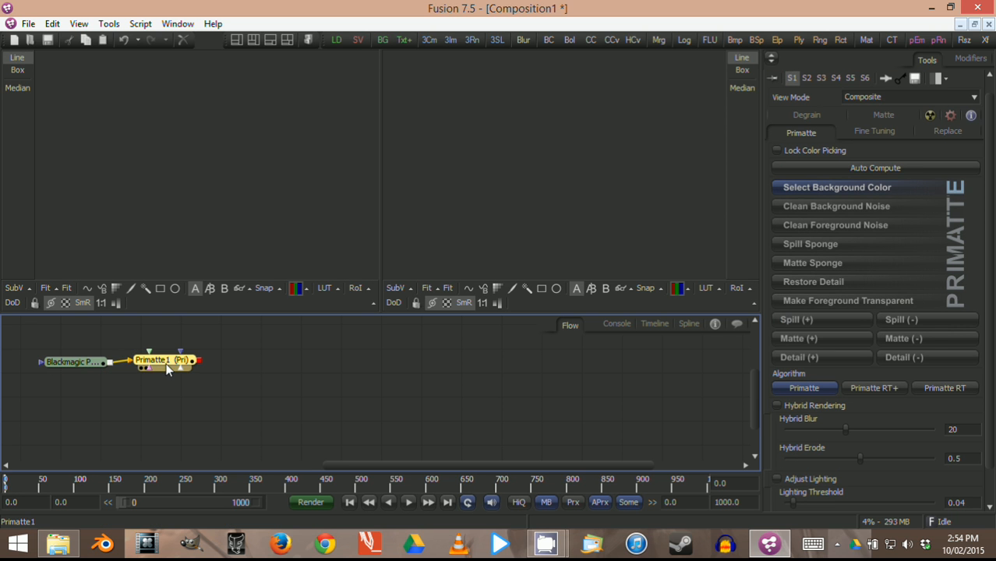
pyautogui.click(74, 361)
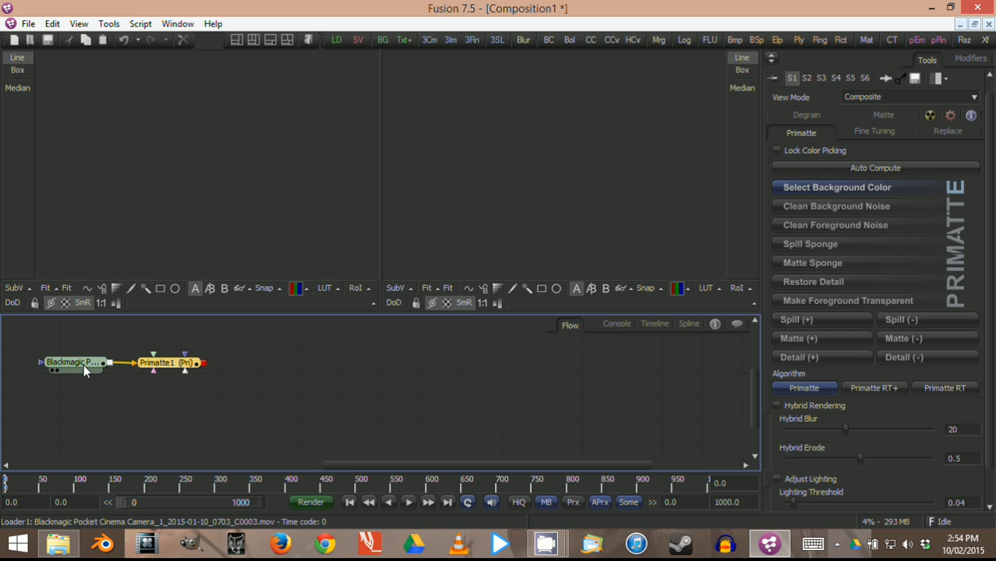
pyautogui.moveTo(53, 377)
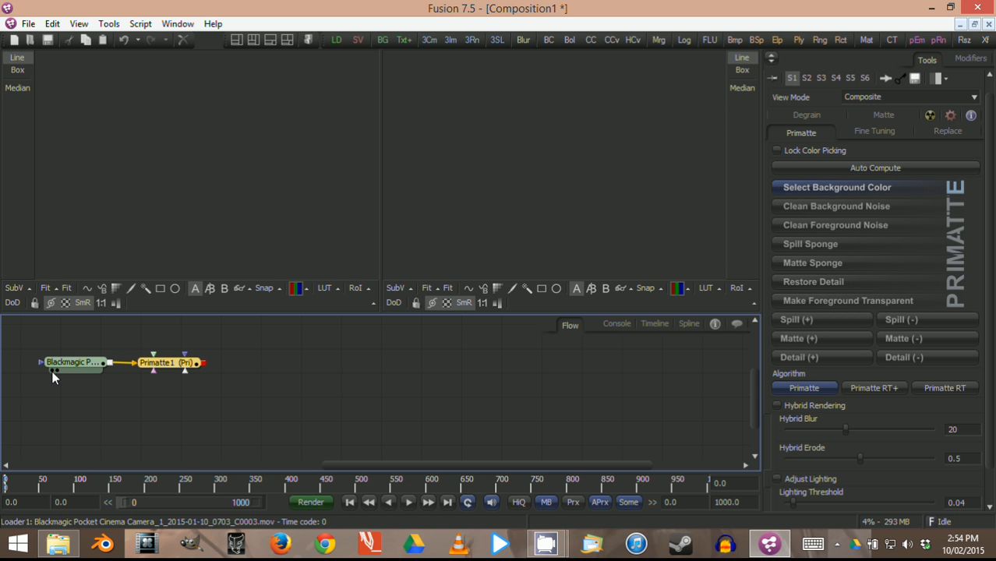
# Show the Loader in the left viewer and Primatte1 in the right, then sample the green background
pyautogui.click(75, 358)
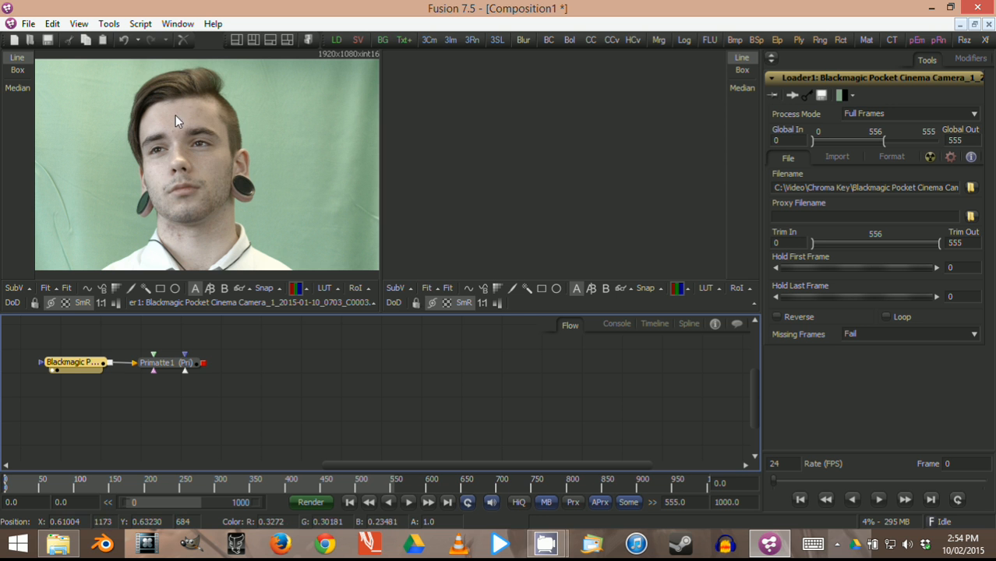
pyautogui.moveTo(195, 162)
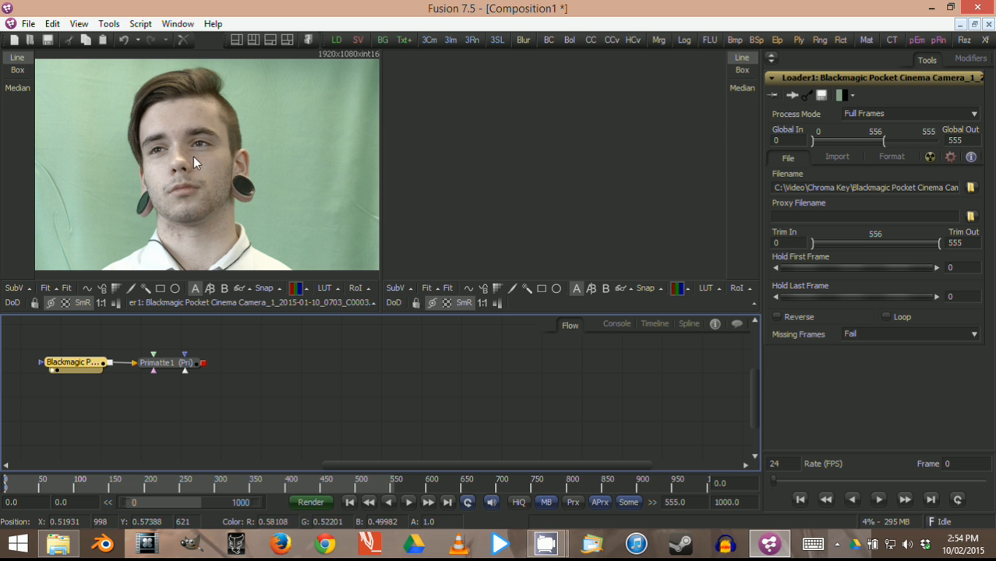
pyautogui.click(165, 361)
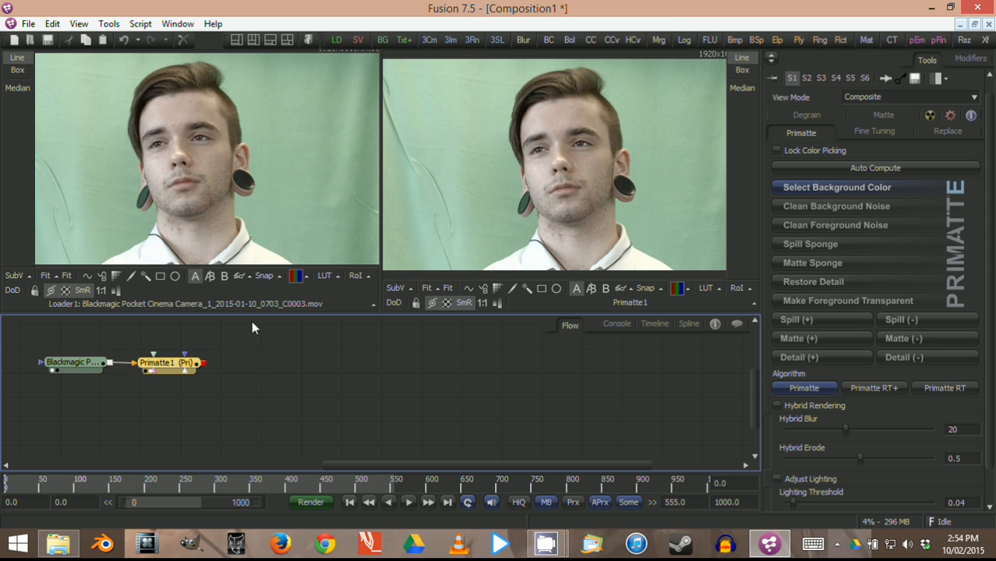
pyautogui.moveTo(300, 247)
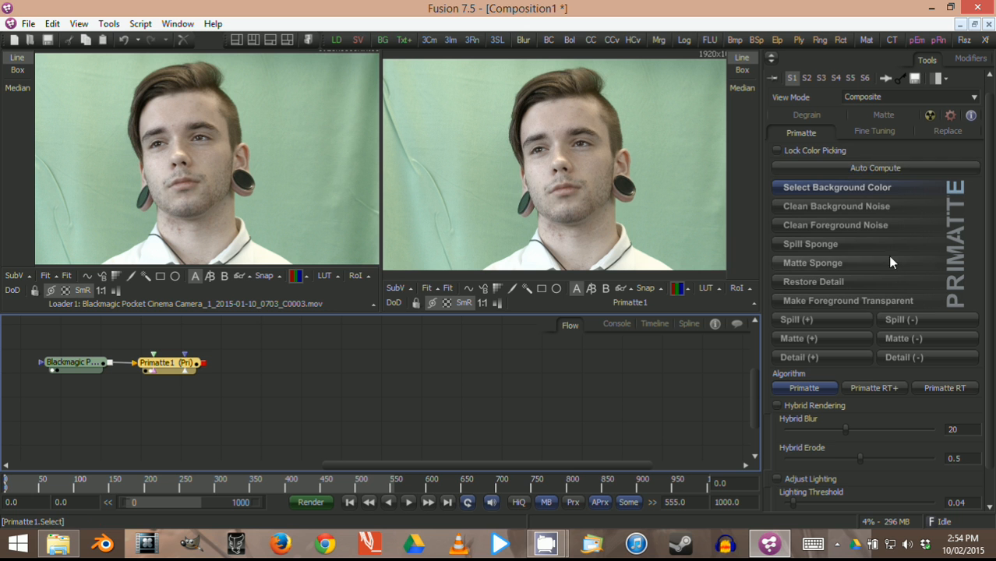
pyautogui.moveTo(246, 390)
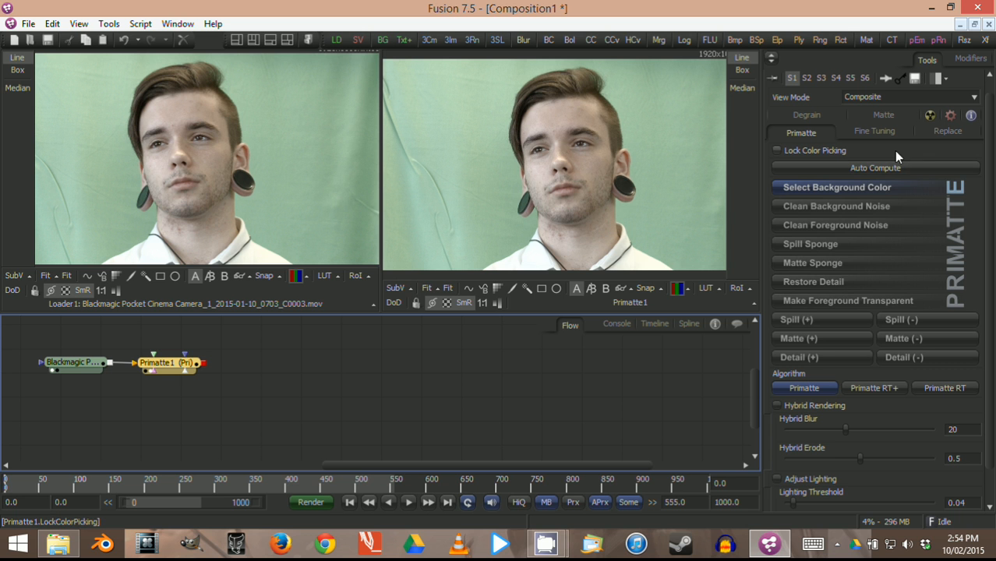
pyautogui.moveTo(860, 153)
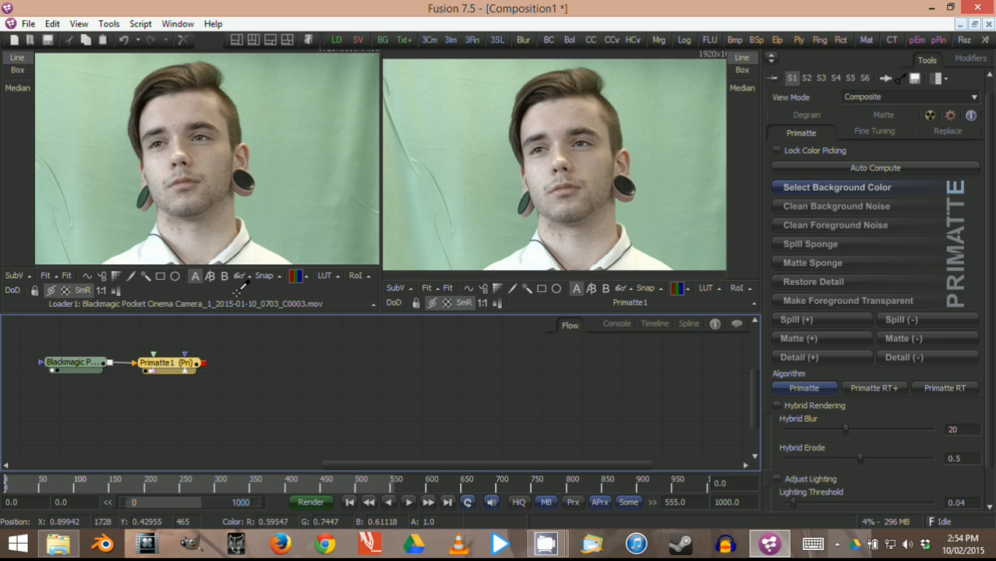
pyautogui.click(72, 362)
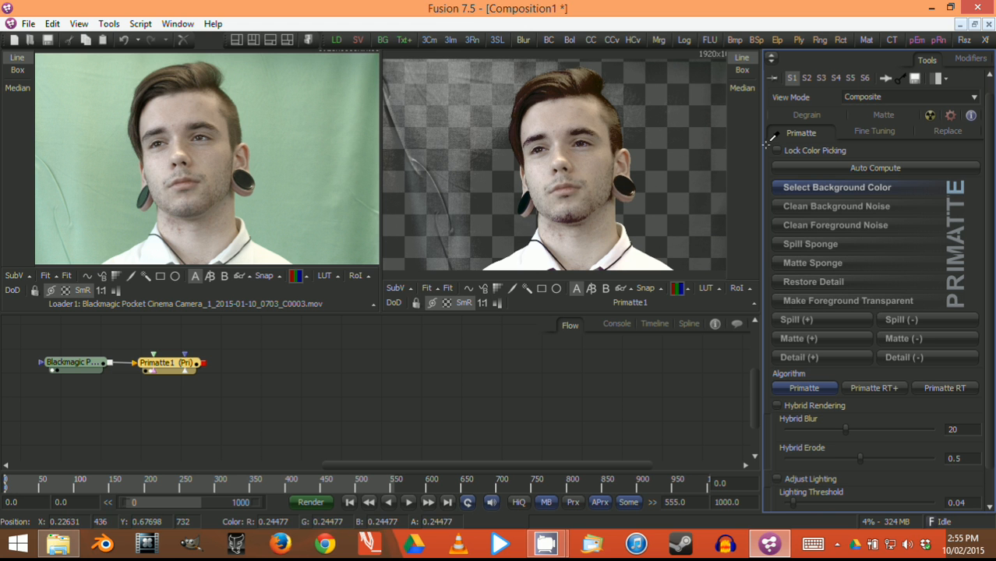
pyautogui.moveTo(518, 145)
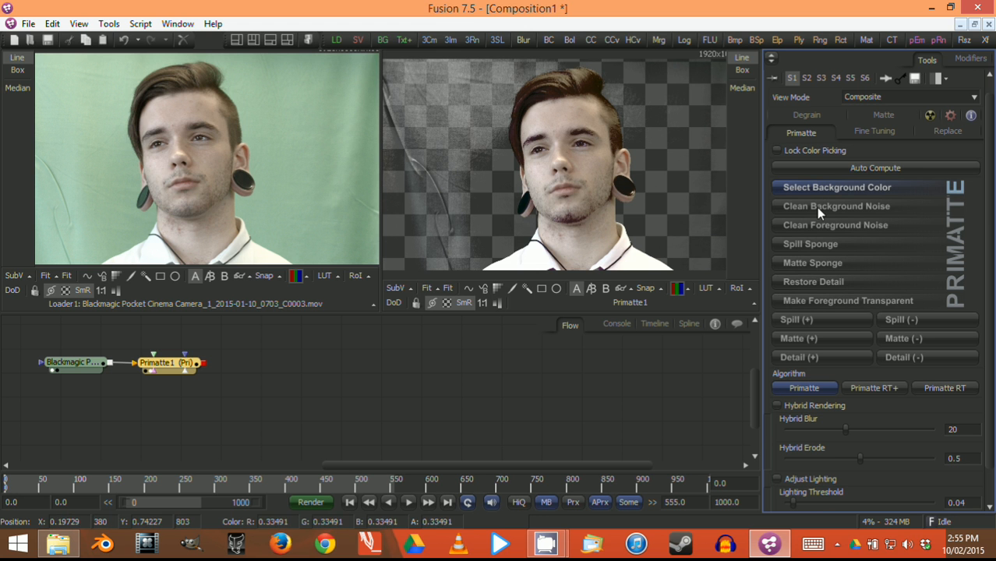
# Use Clean Background Noise to sample away leftover specks around the man
pyautogui.click(836, 206)
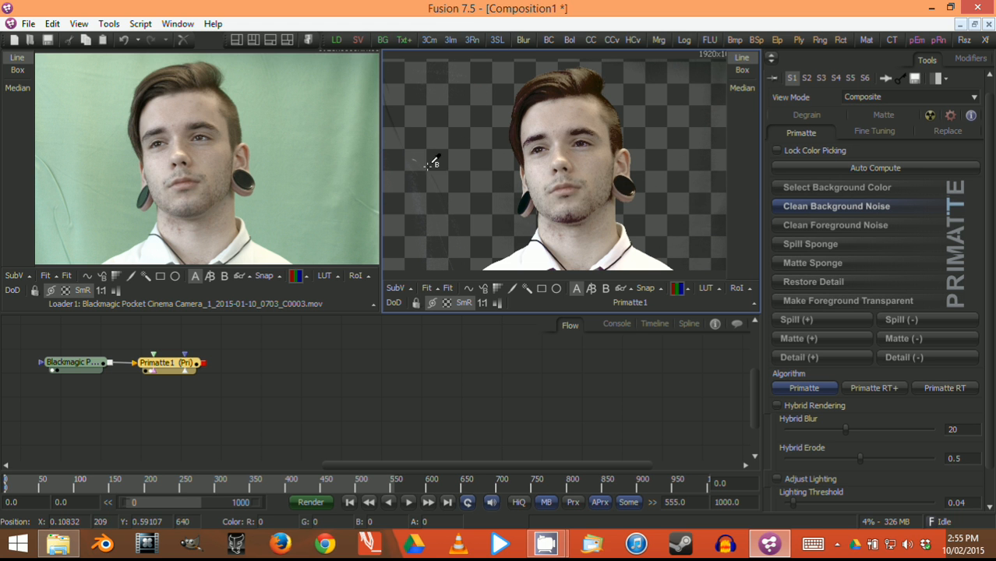
pyautogui.moveTo(440, 173)
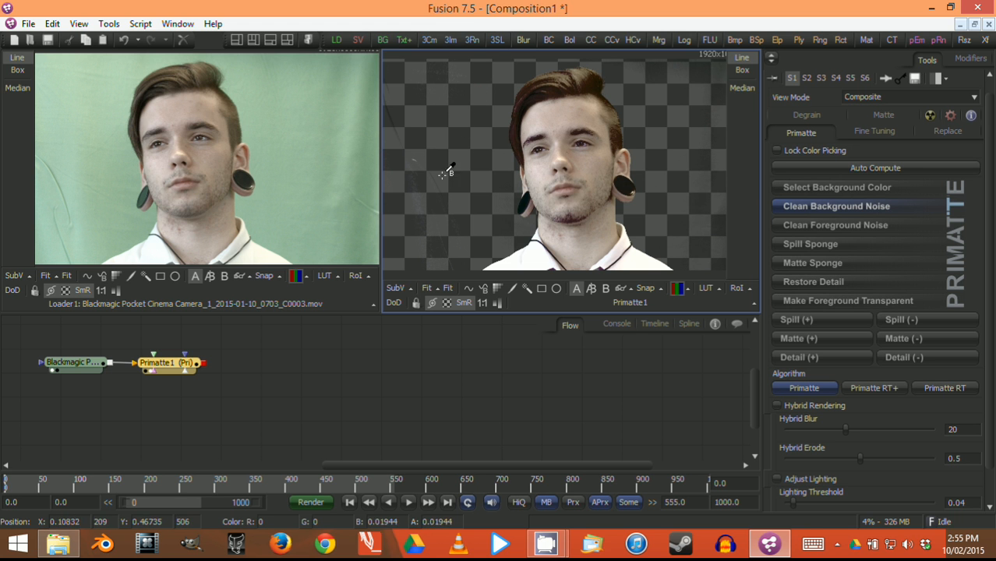
pyautogui.moveTo(424, 165)
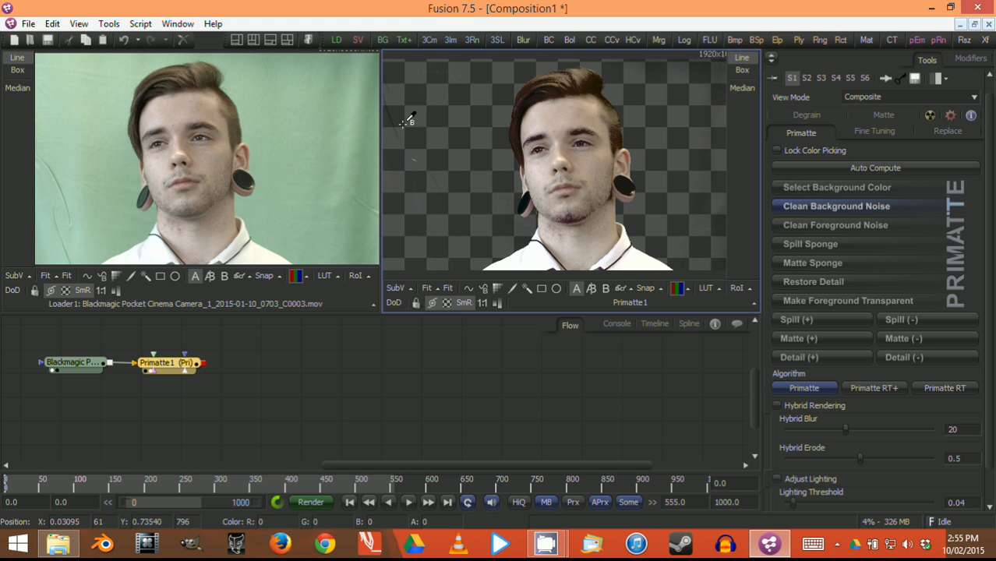
pyautogui.moveTo(418, 155)
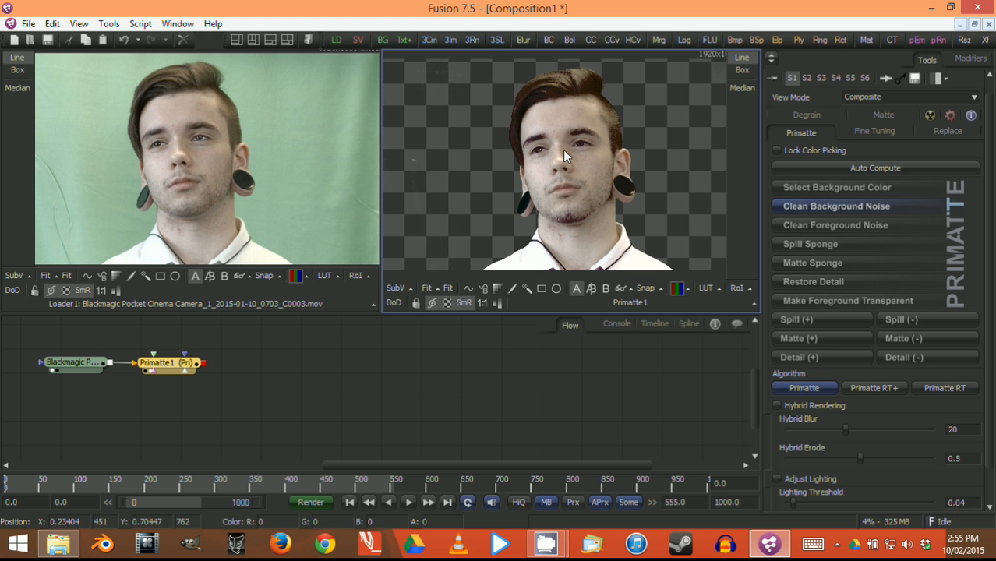
pyautogui.moveTo(411, 159)
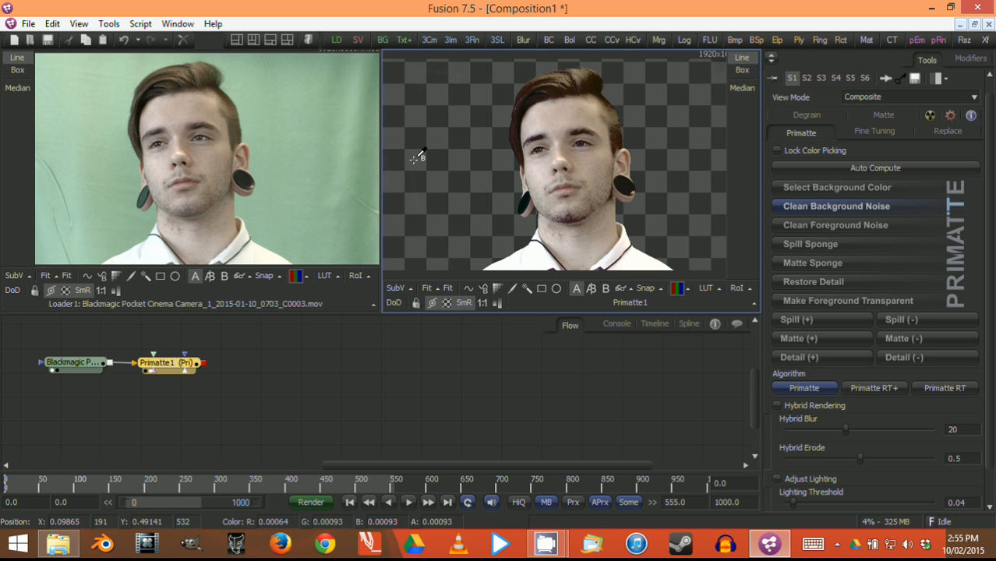
pyautogui.moveTo(440, 170)
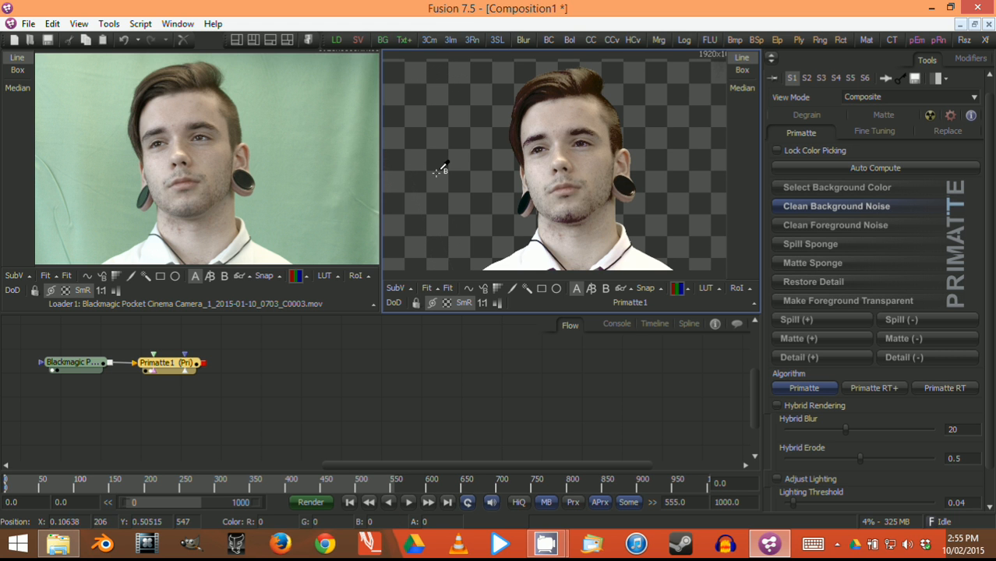
pyautogui.moveTo(470, 209)
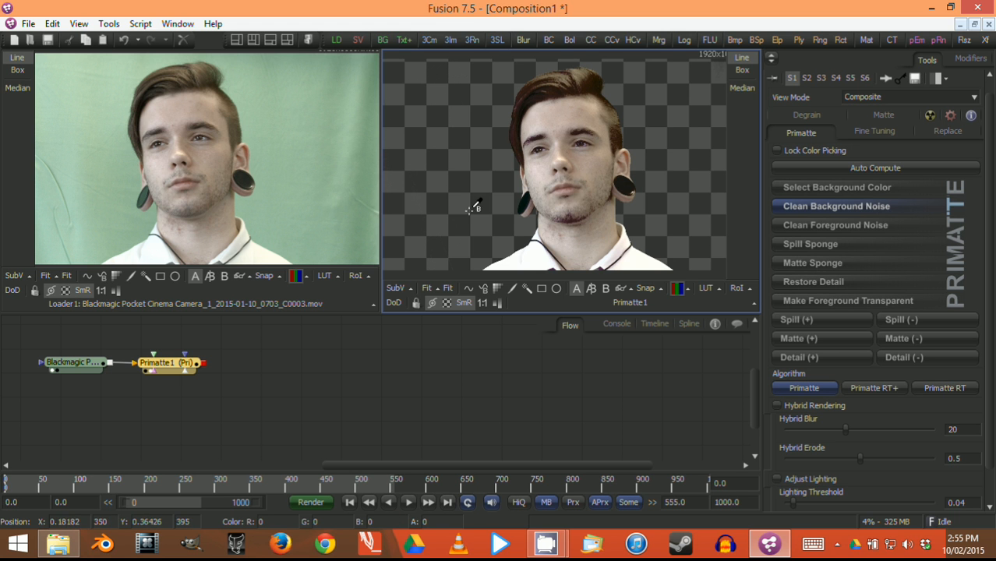
pyautogui.moveTo(692, 134)
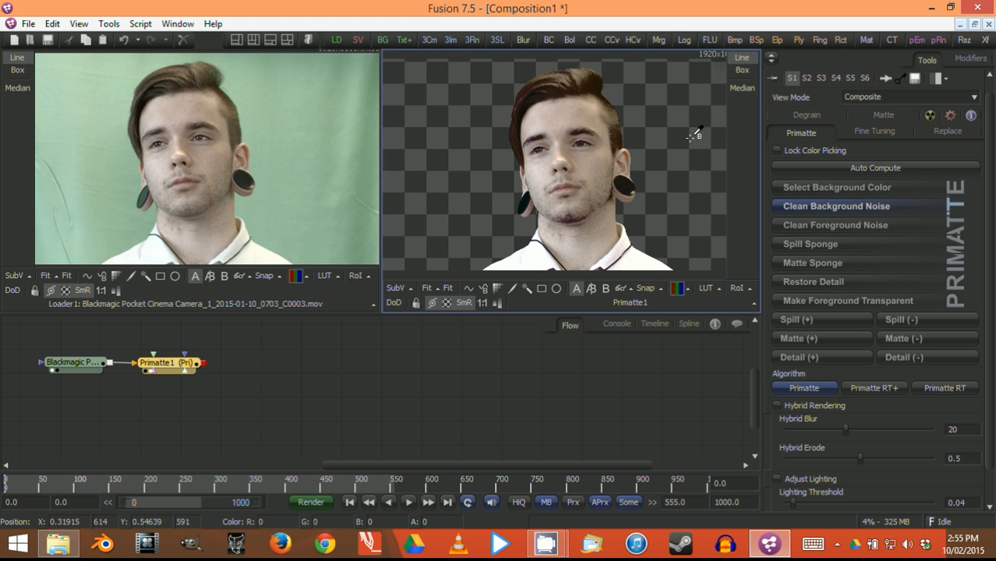
pyautogui.moveTo(698, 157)
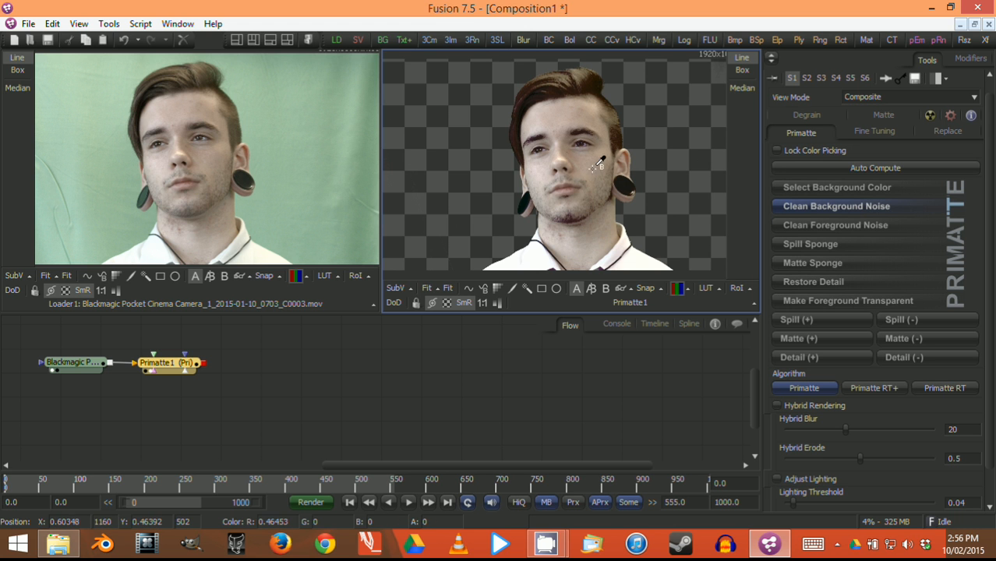
pyautogui.moveTo(555, 117)
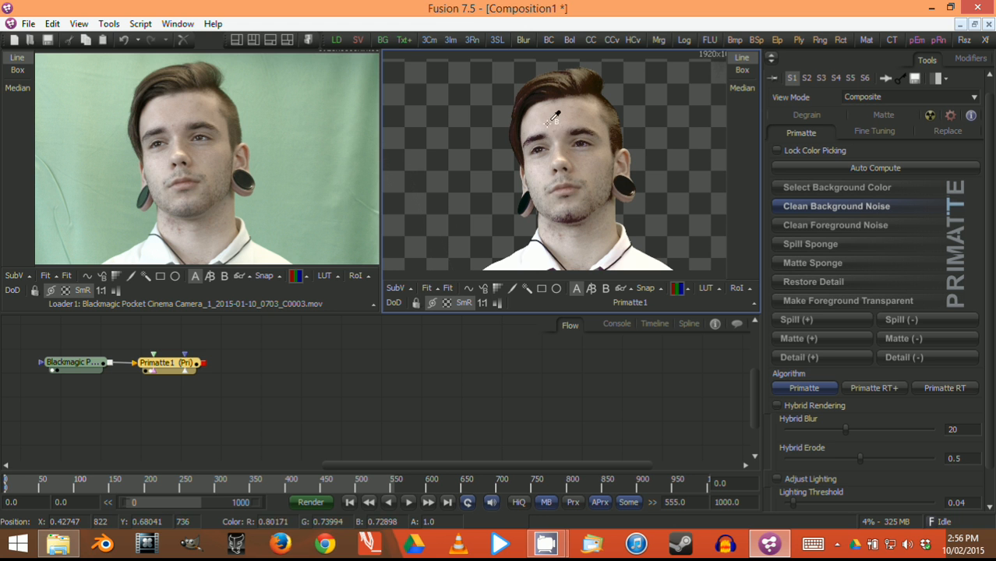
pyautogui.moveTo(555, 103)
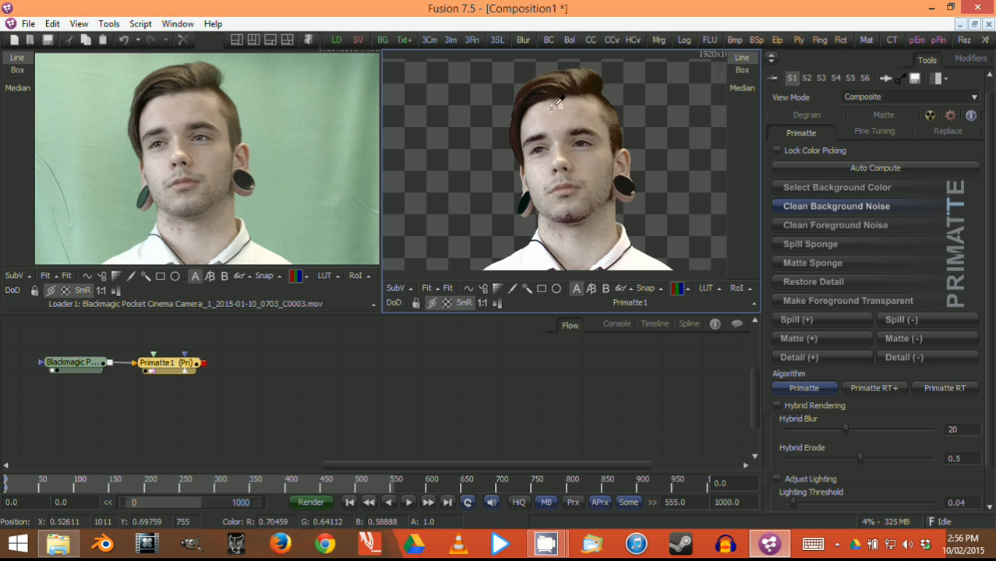
pyautogui.moveTo(546, 91)
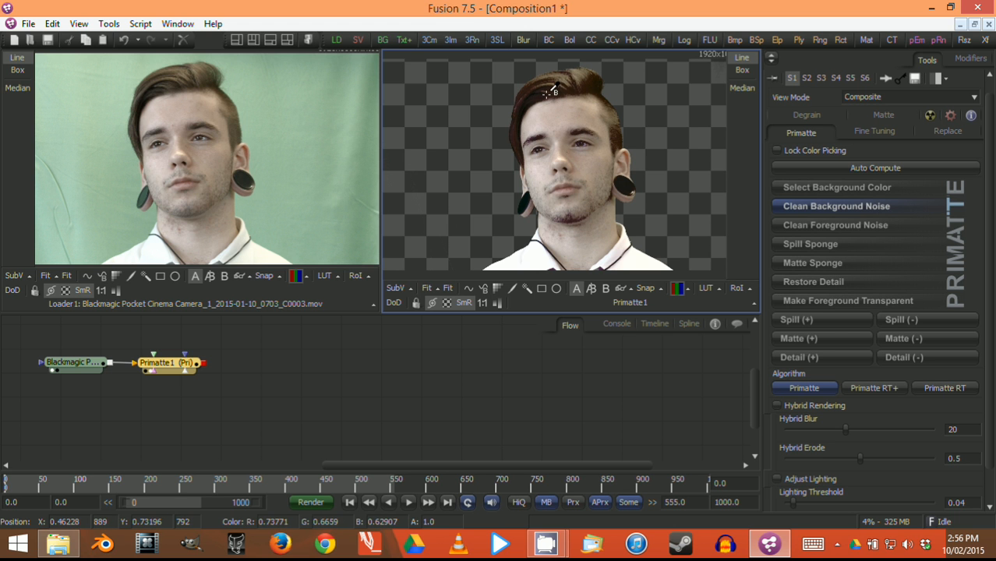
pyautogui.moveTo(600, 123)
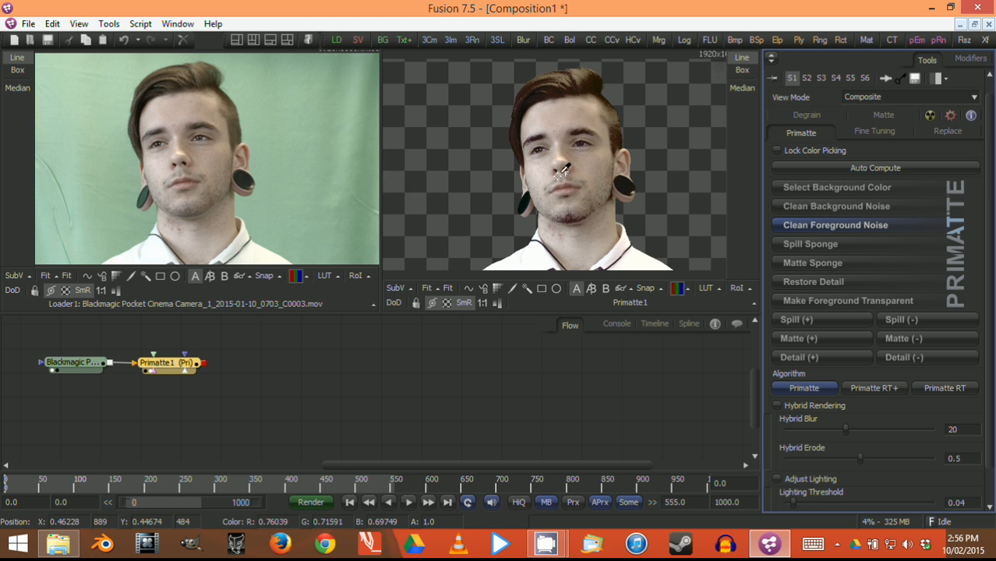
pyautogui.moveTo(589, 159)
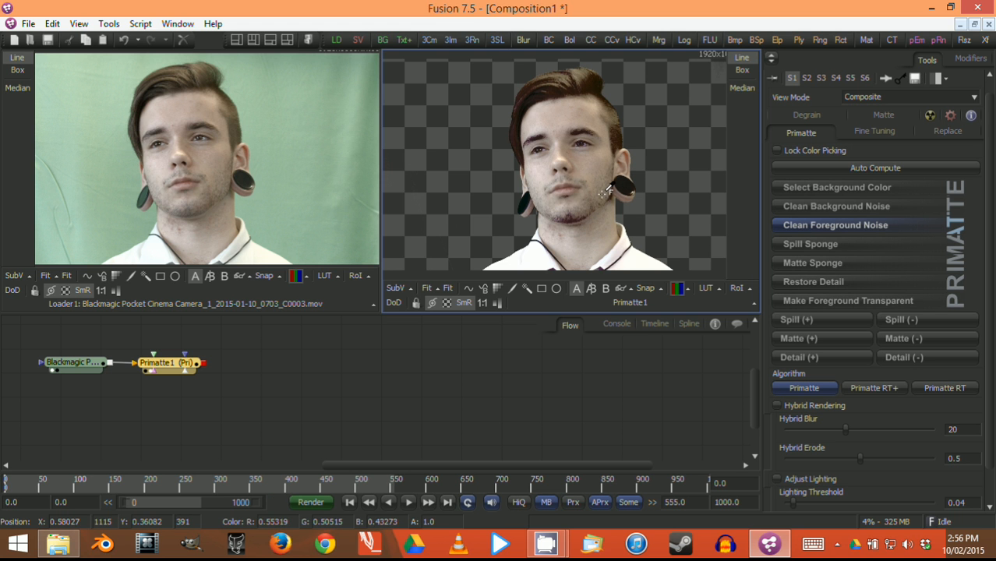
pyautogui.moveTo(574, 137)
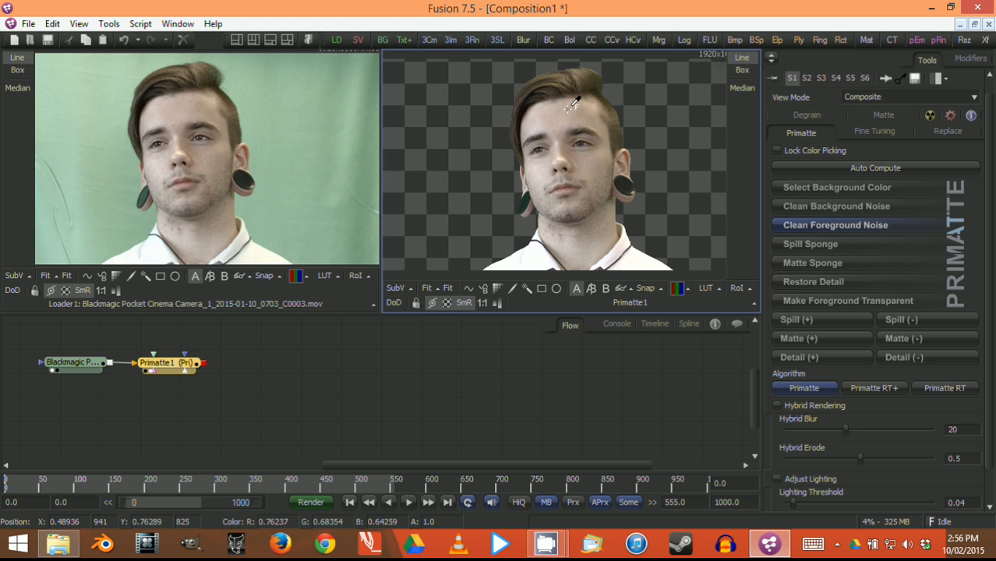
pyautogui.moveTo(553, 187)
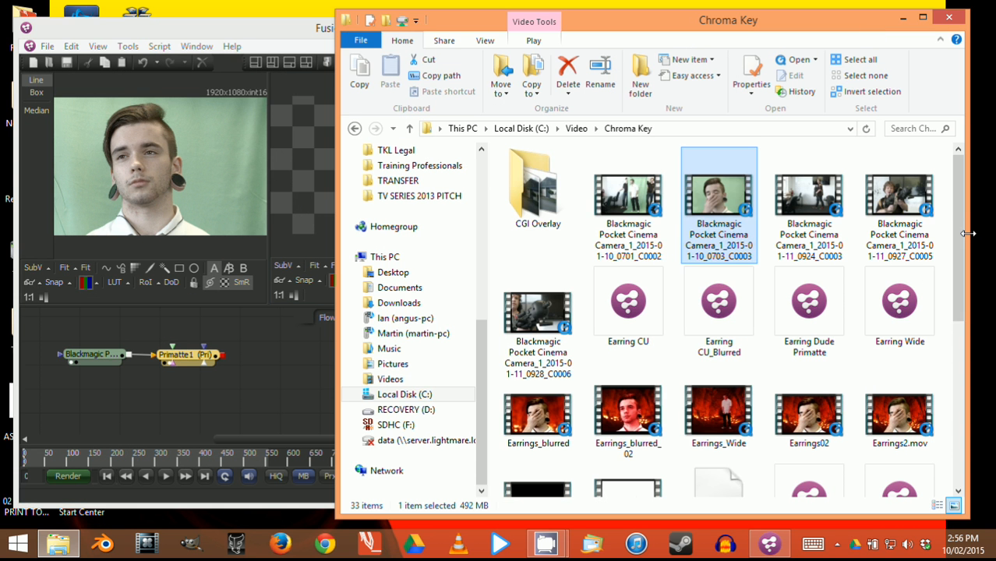
# Scroll the Chroma Key folder to the HellHD.jpg cave image and drop it into the flow
pyautogui.scroll(-3)
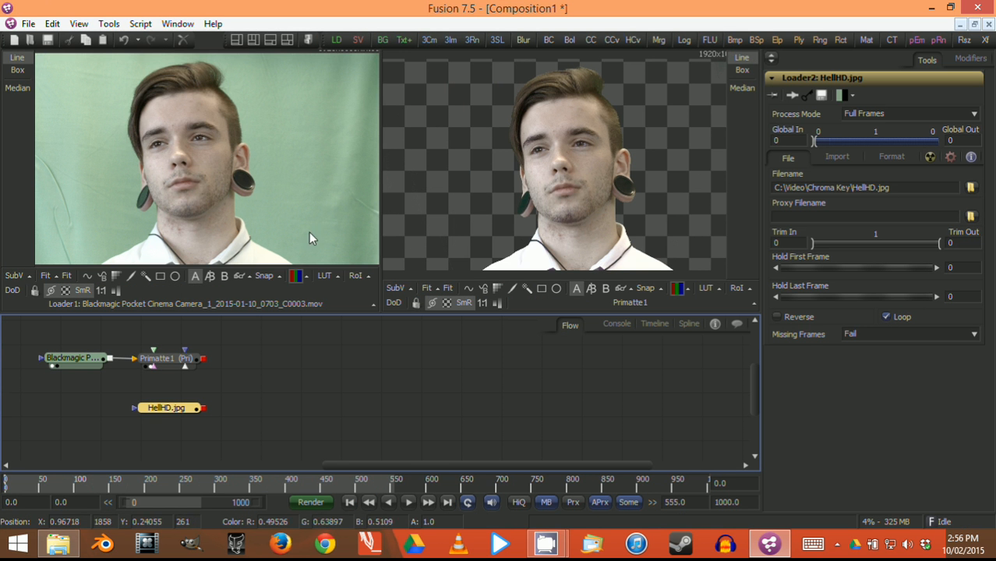
pyautogui.moveTo(251, 170)
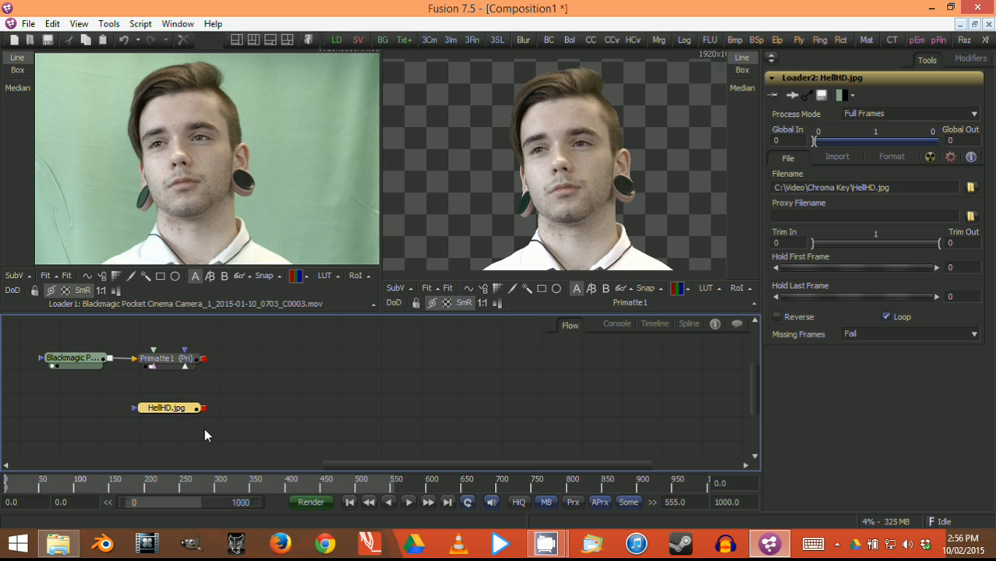
# Select the HellHD.jpg loader and Primatte1 and add Merge1 joining them
pyautogui.click(165, 408)
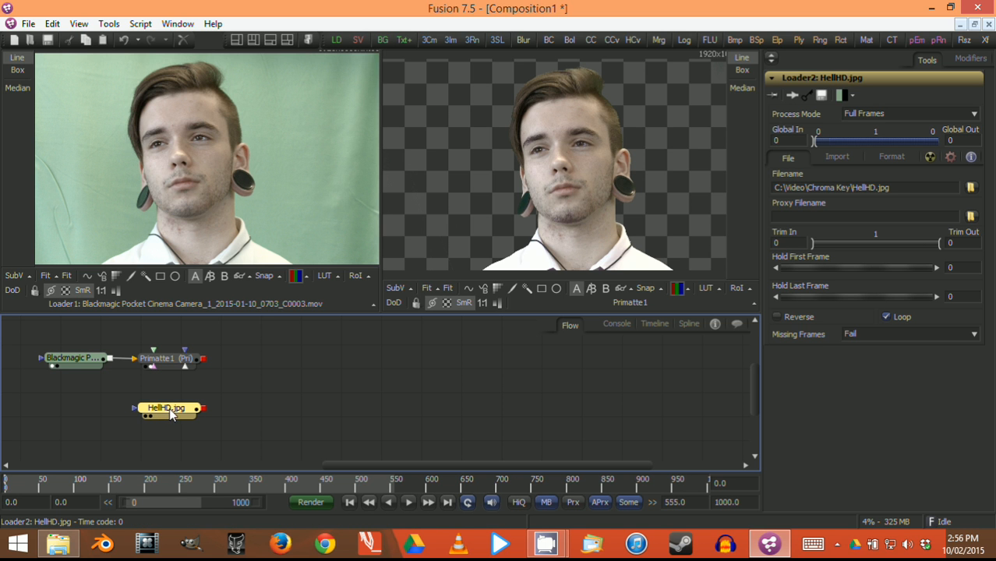
pyautogui.click(164, 357)
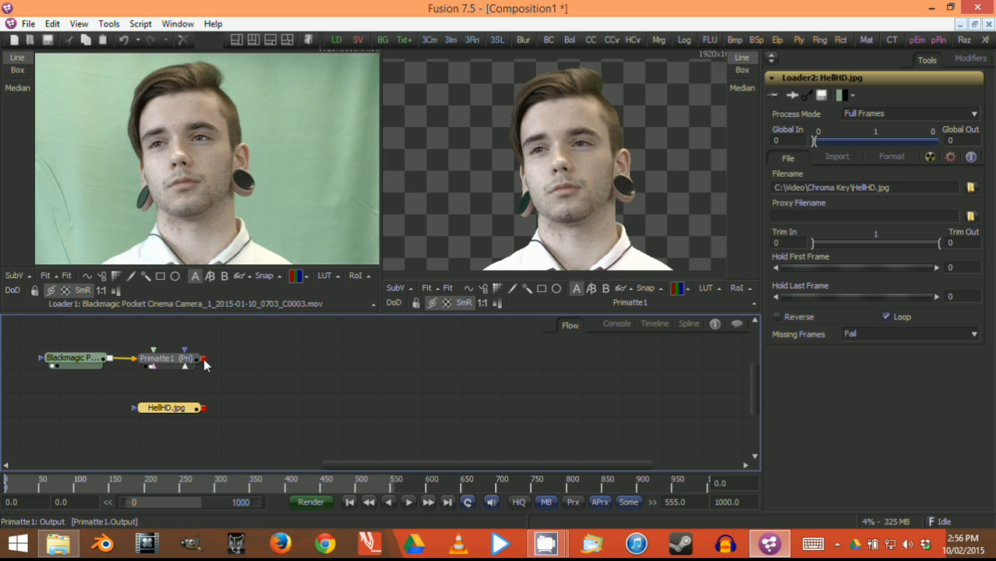
pyautogui.click(167, 408)
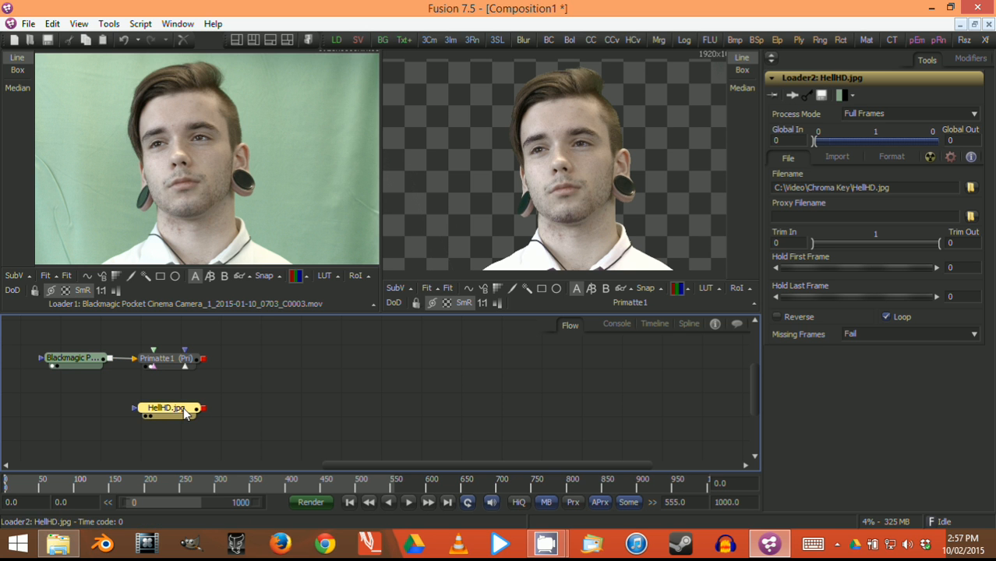
pyautogui.click(164, 357)
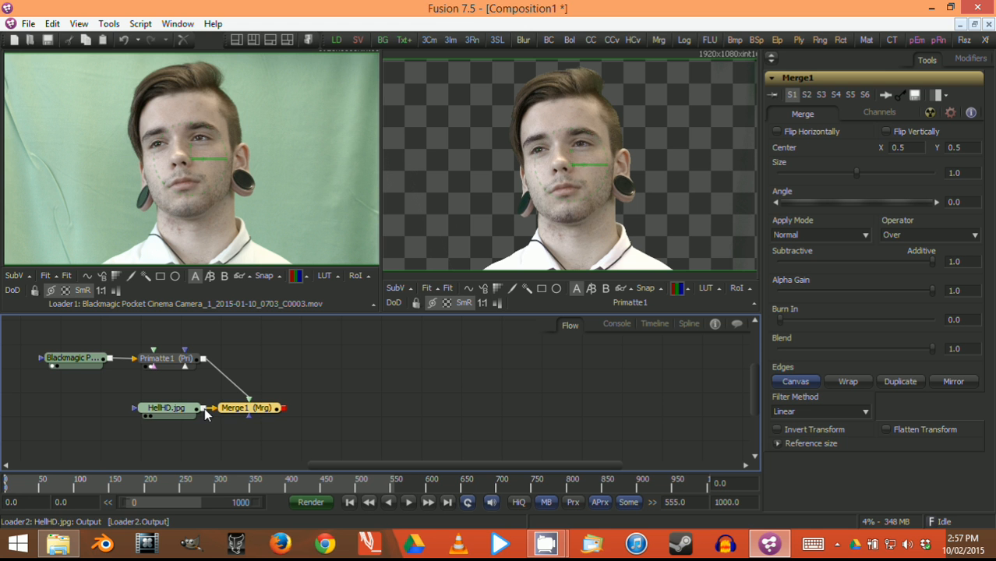
# Wire Primatte1 as foreground and HellHD.jpg as background of Merge1 and view the composite playing
pyautogui.moveTo(235, 408); pyautogui.dragTo(265, 385)
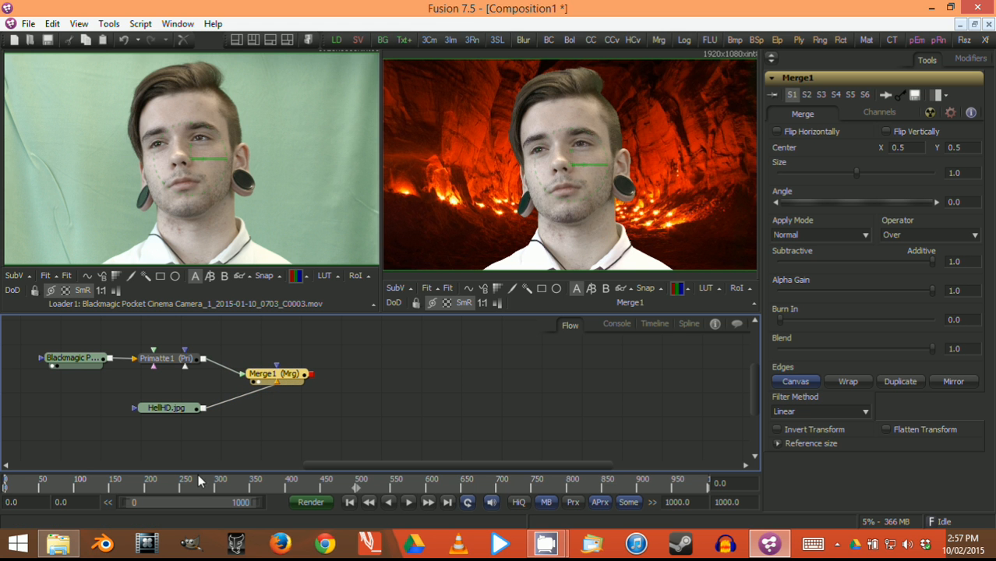
pyautogui.moveTo(328, 503)
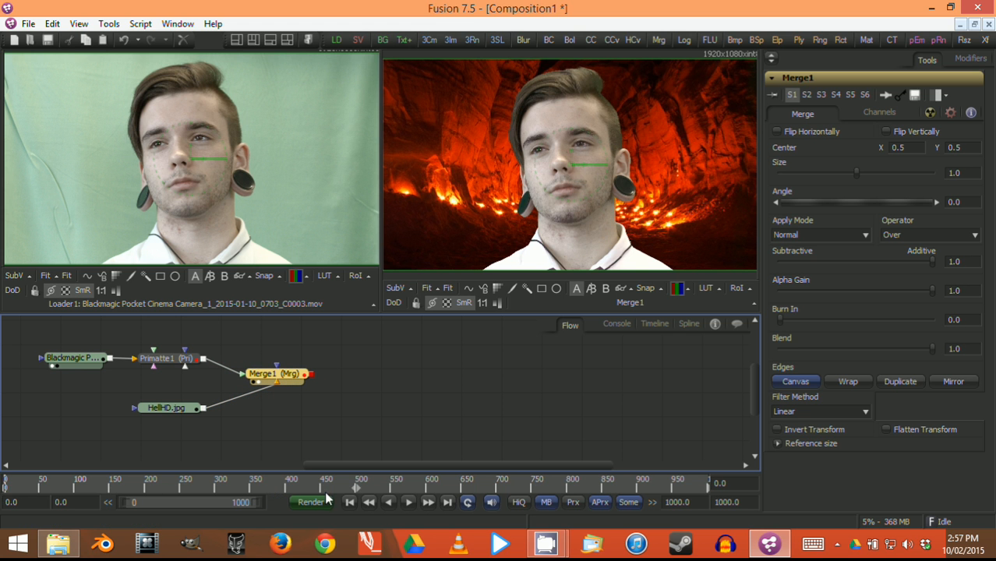
pyautogui.click(409, 502)
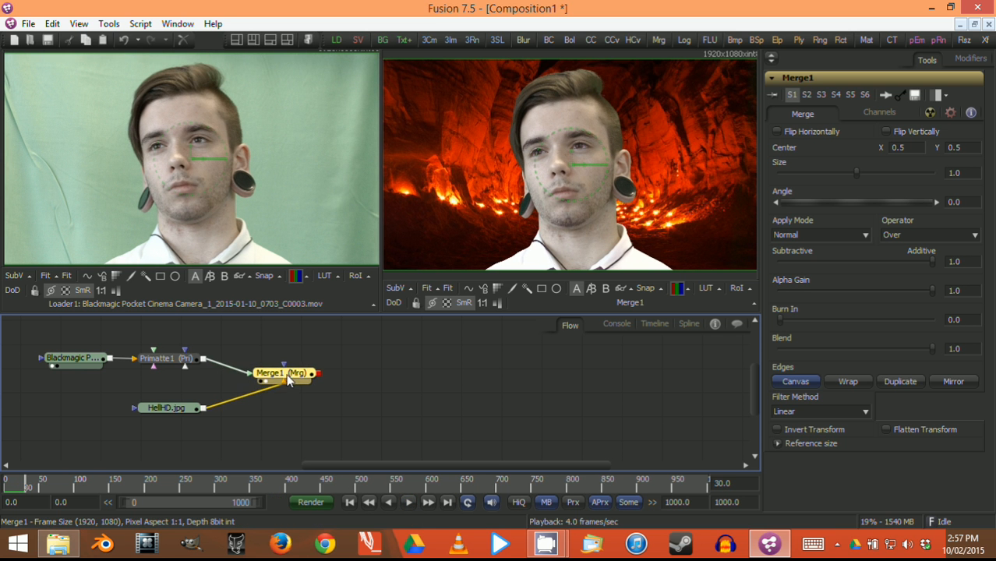
pyautogui.moveTo(300, 376)
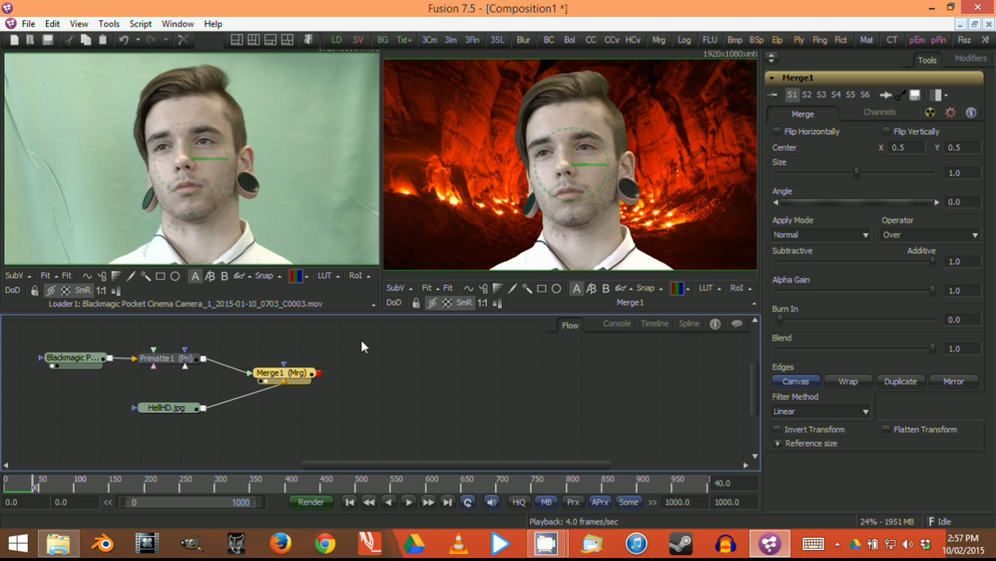
pyautogui.click(283, 373)
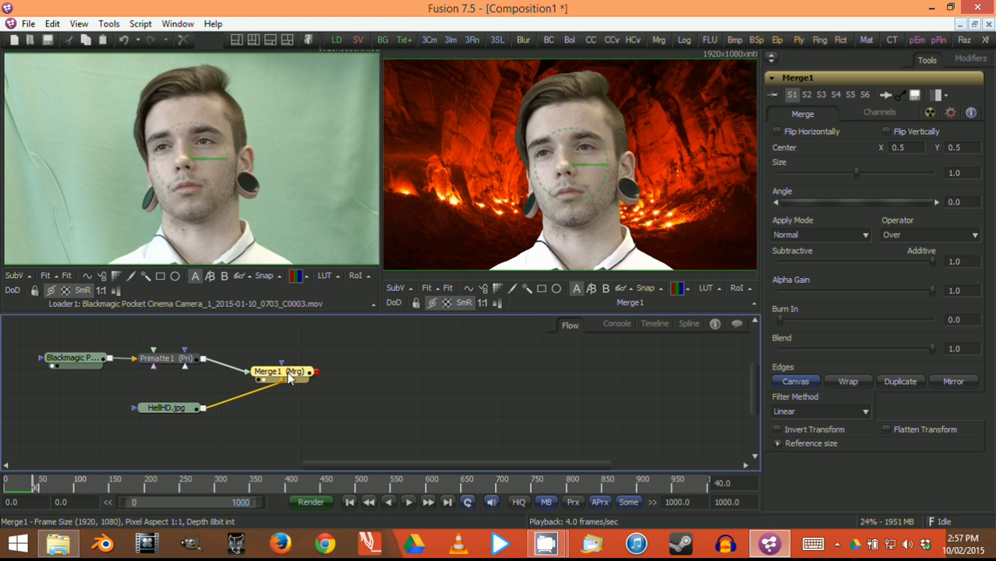
pyautogui.moveTo(304, 379)
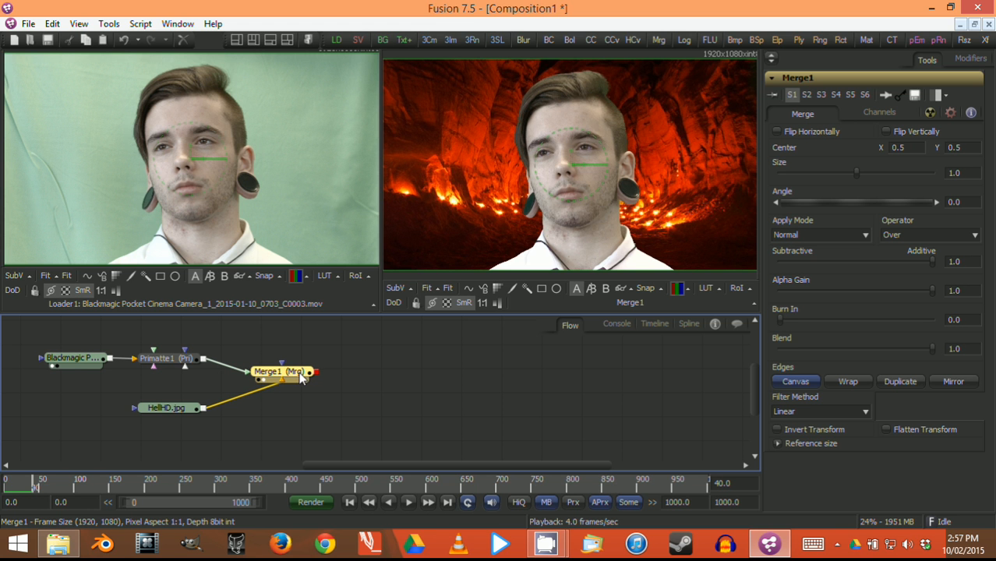
# Insert an I/O Saver after Merge1, bringing up its save-file dialog
pyautogui.rightClick(302, 379)
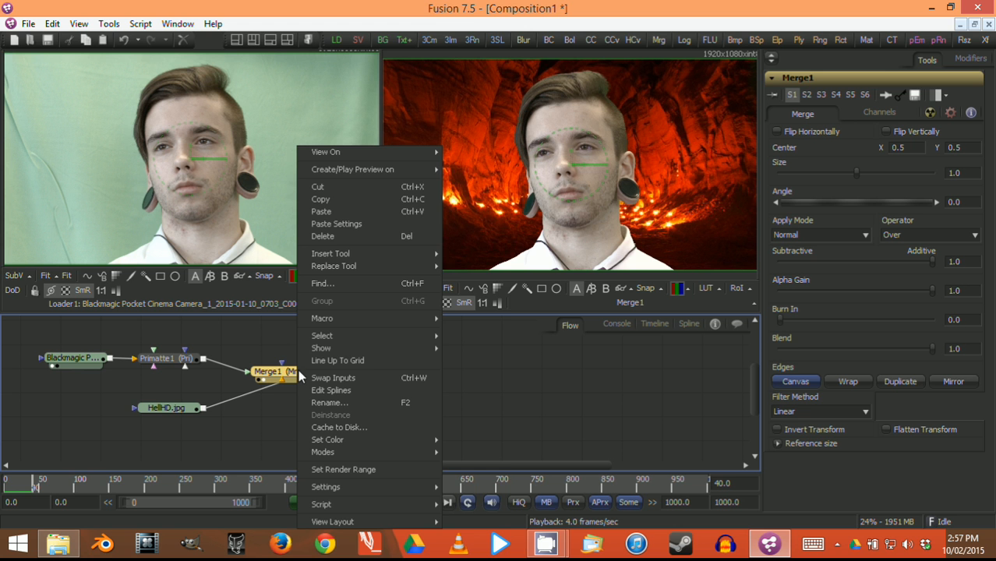
pyautogui.moveTo(449, 315)
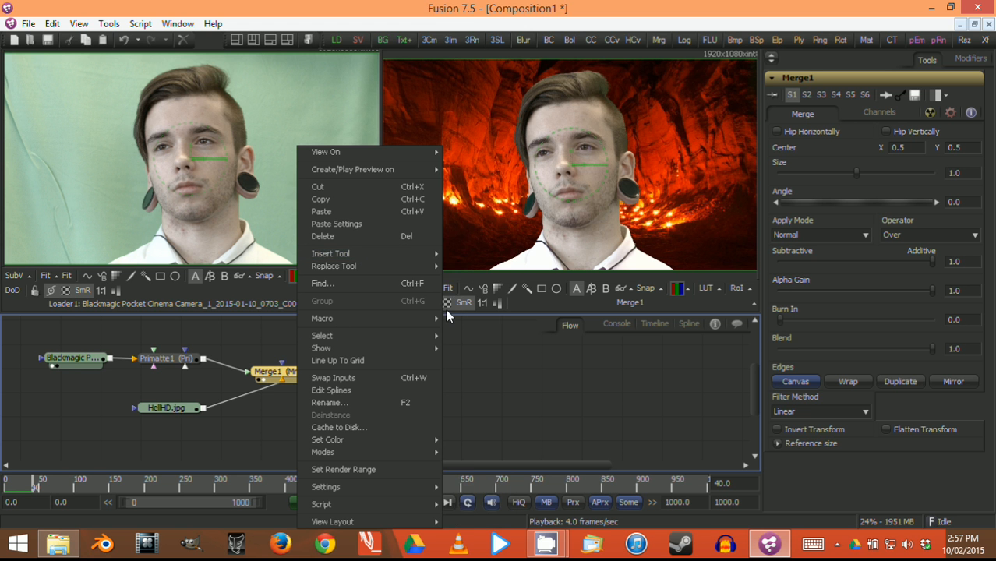
pyautogui.moveTo(461, 336)
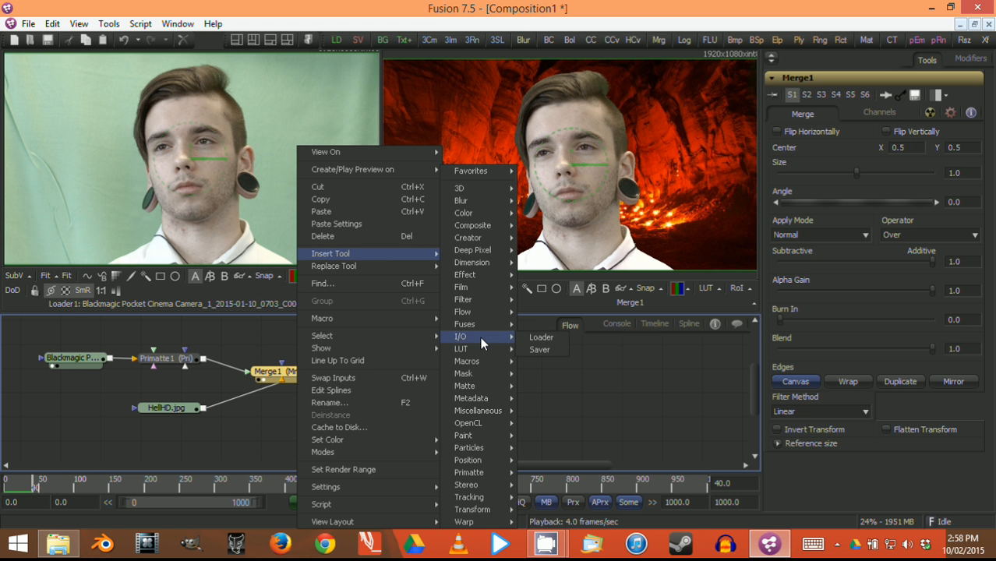
pyautogui.moveTo(510, 343)
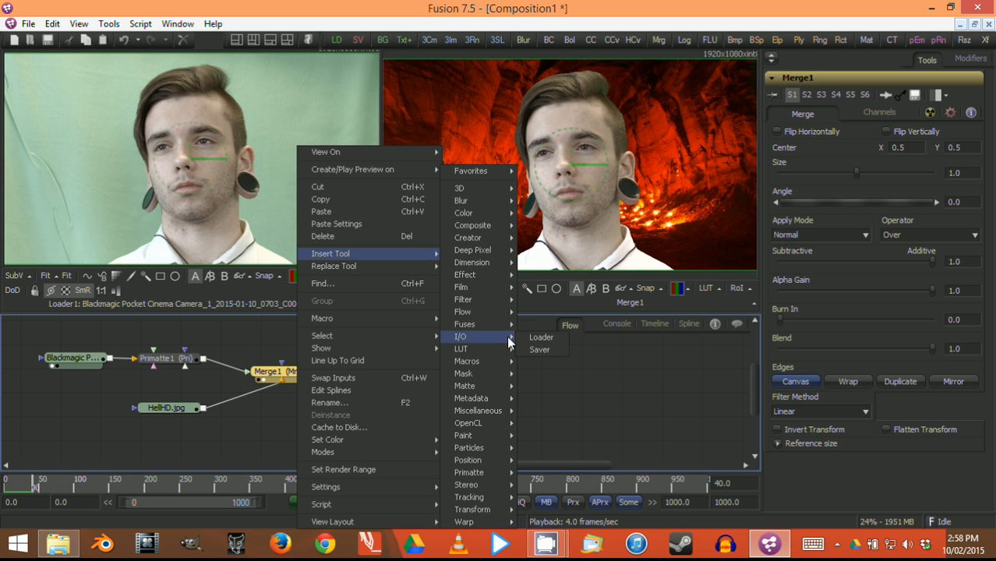
pyautogui.moveTo(546, 355)
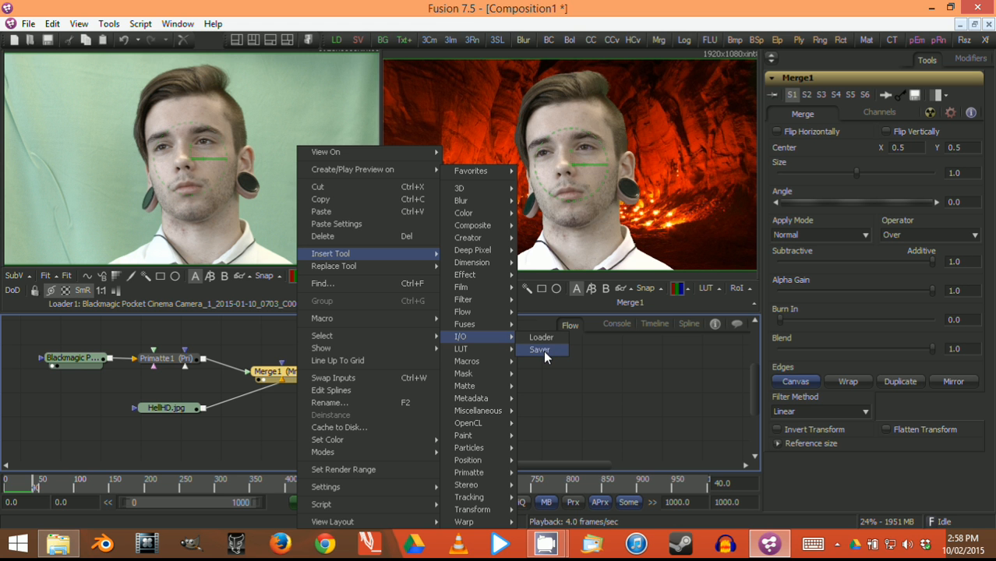
pyautogui.click(541, 349)
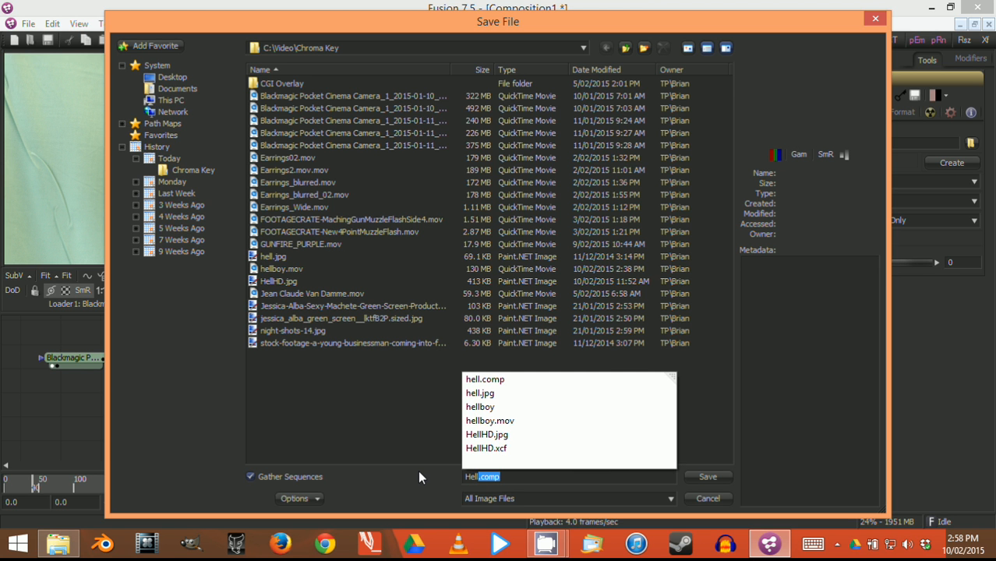
# Name the output HellBoy2 as a QuickTime Movie in the Chroma Key folder
pyautogui.write('HellBoy2')
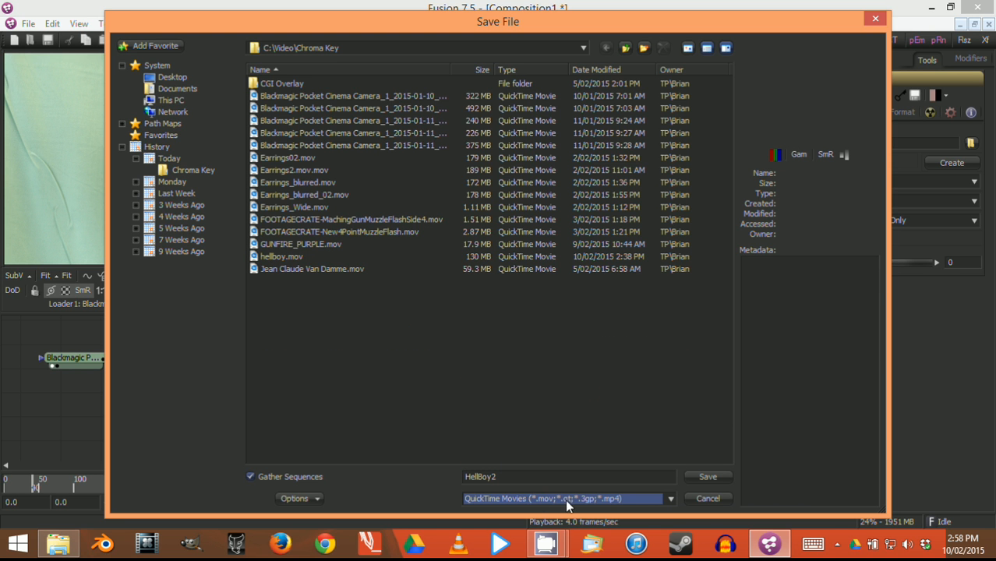
pyautogui.moveTo(485, 499)
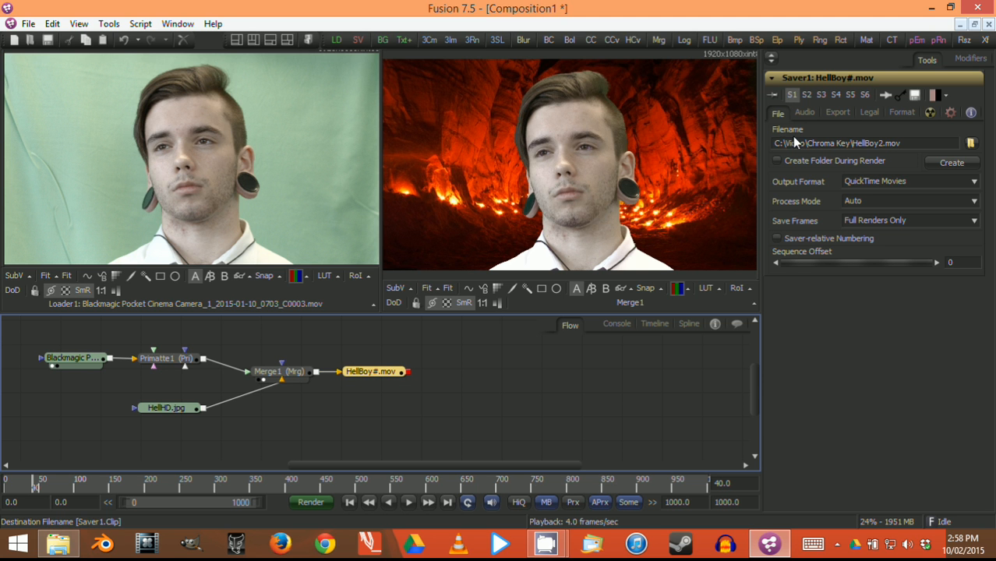
# Raise the Saver's H.264 movie quality to 100, then review the Legal and Audio settings
pyautogui.click(812, 144)
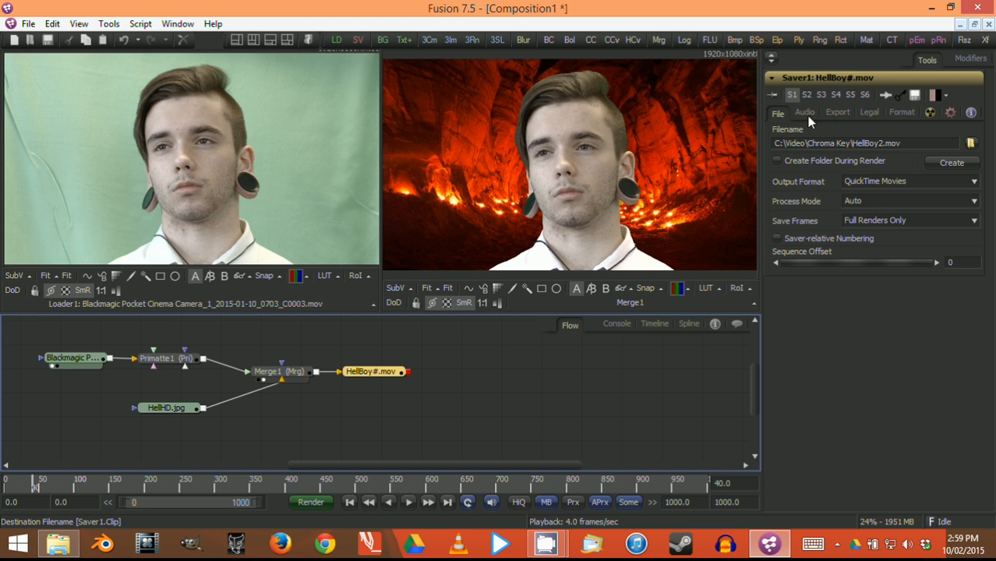
pyautogui.click(901, 113)
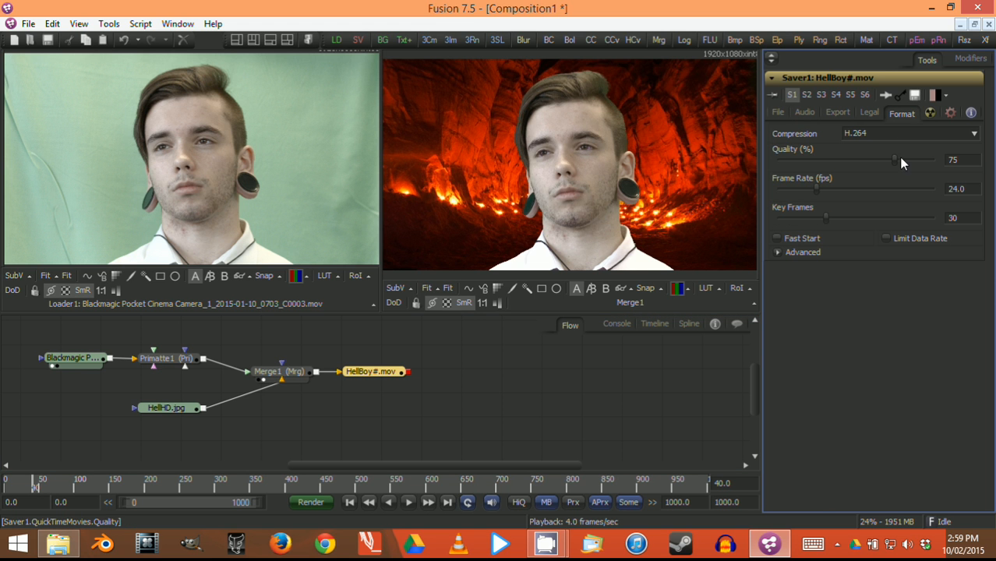
pyautogui.moveTo(895, 159); pyautogui.dragTo(932, 159)
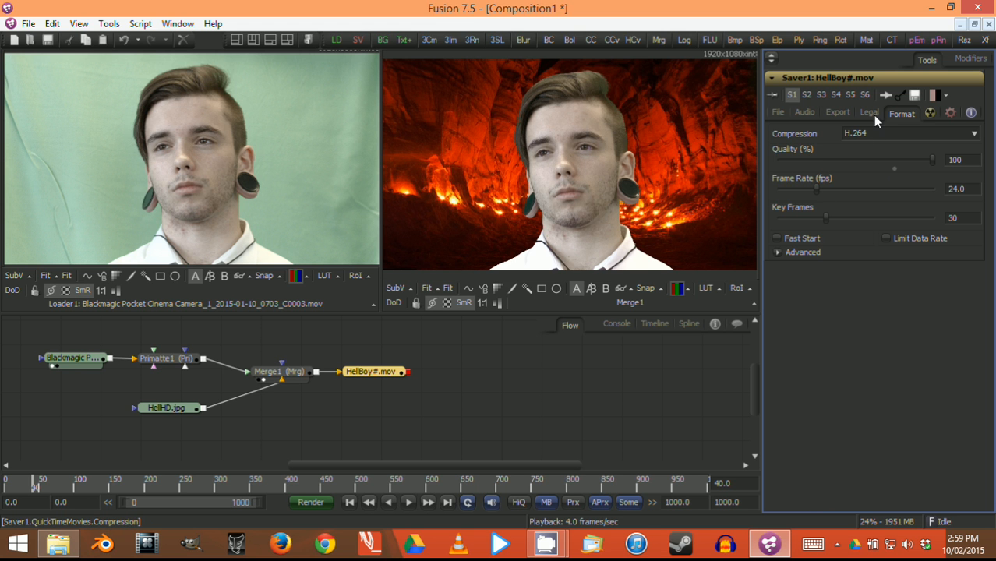
pyautogui.click(868, 112)
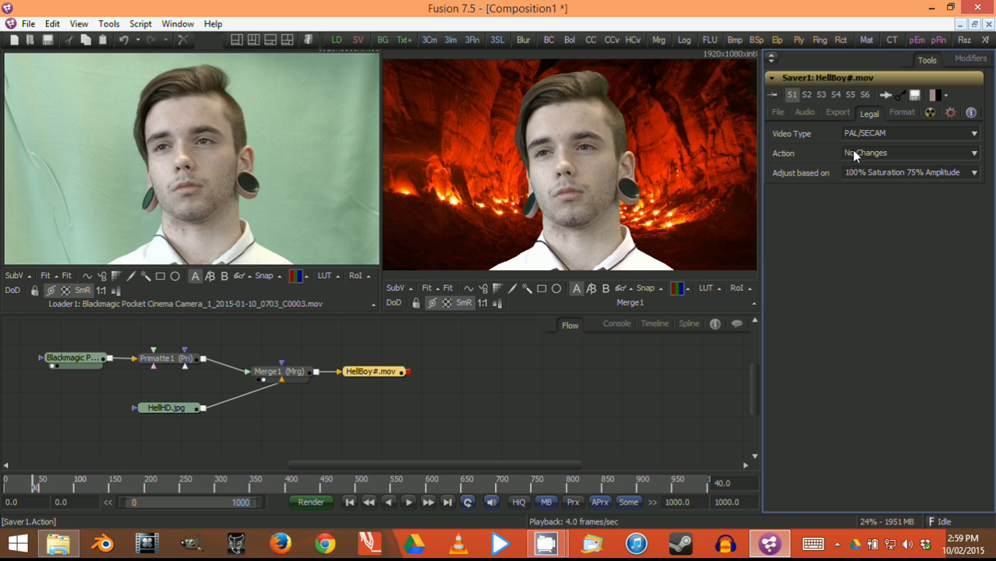
pyautogui.click(804, 112)
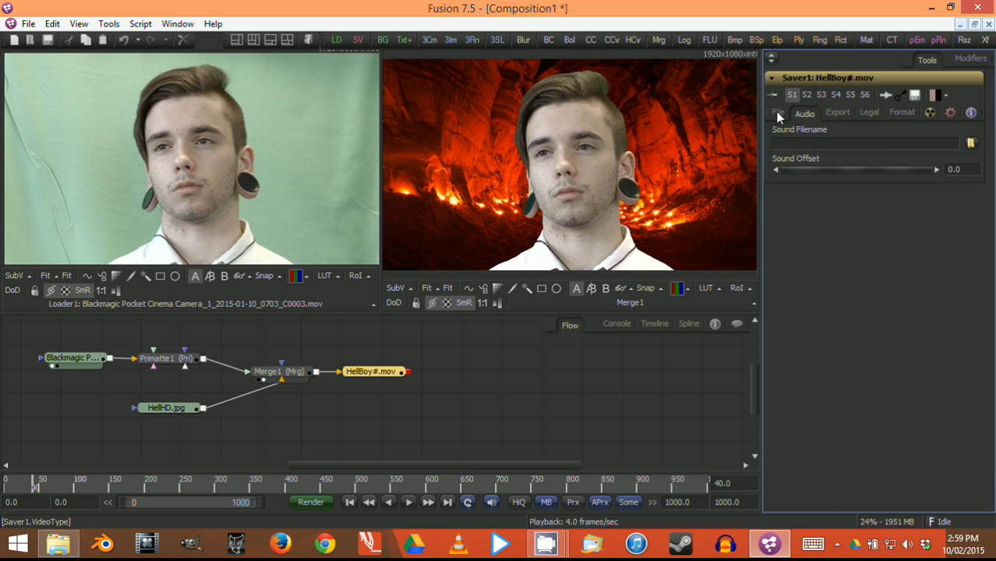
pyautogui.click(778, 114)
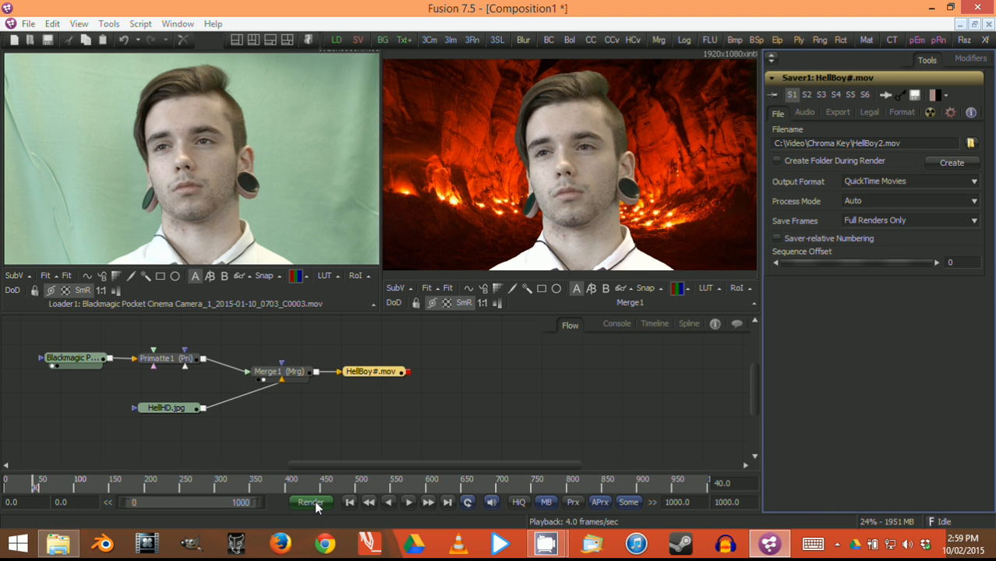
# Bring up the Render Settings dialog for the Final configuration, frames 0–1000
pyautogui.click(309, 502)
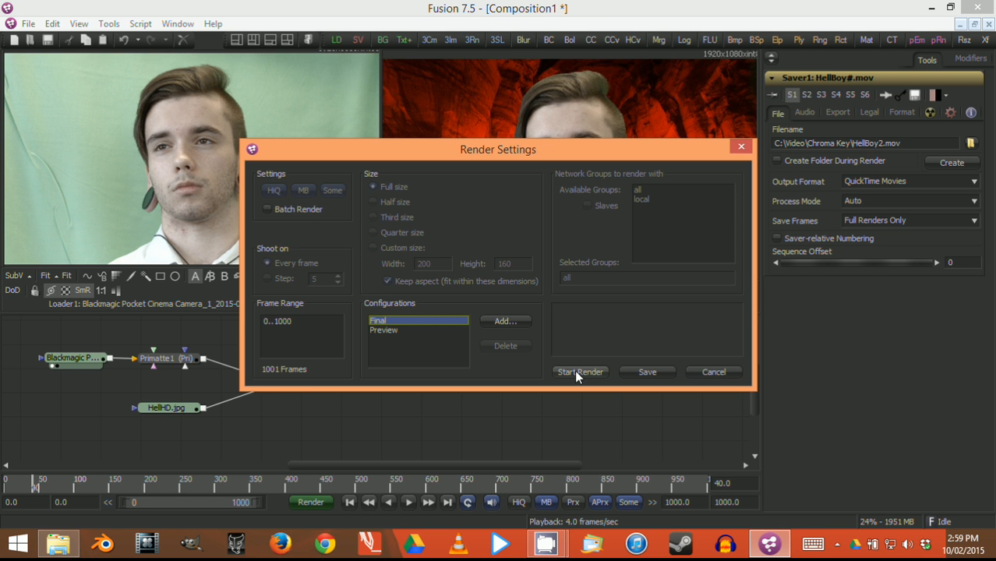
pyautogui.moveTo(583, 379)
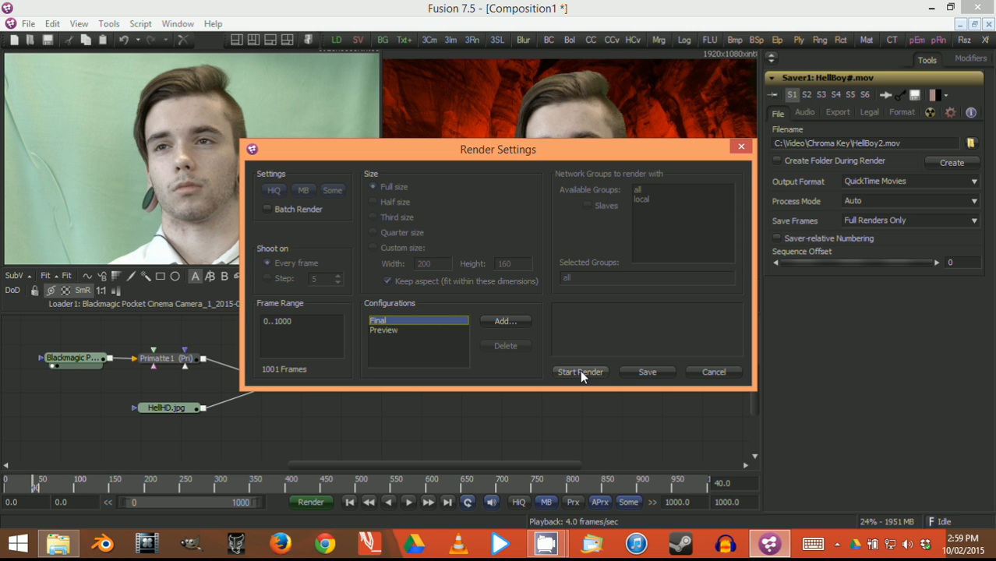
pyautogui.moveTo(577, 375)
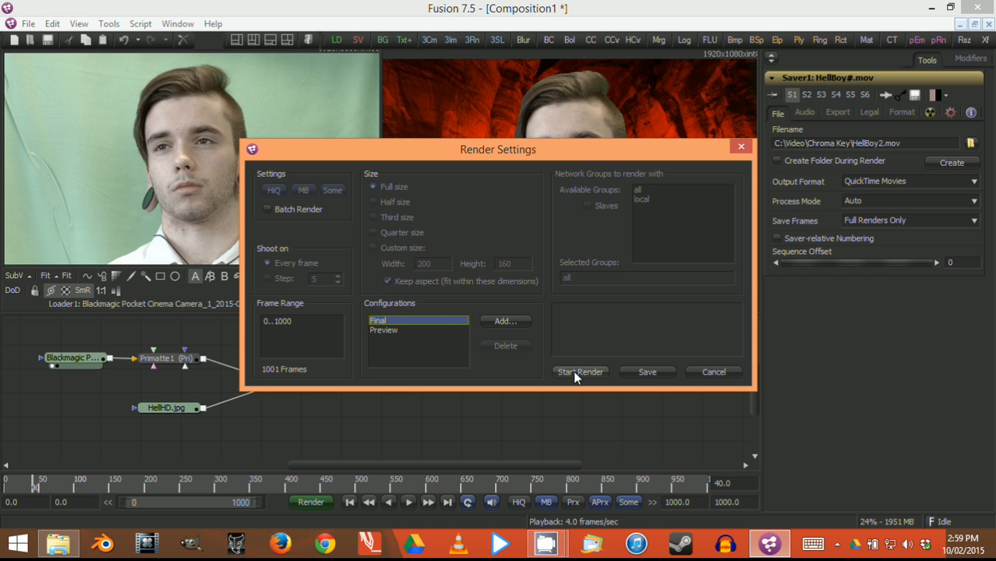